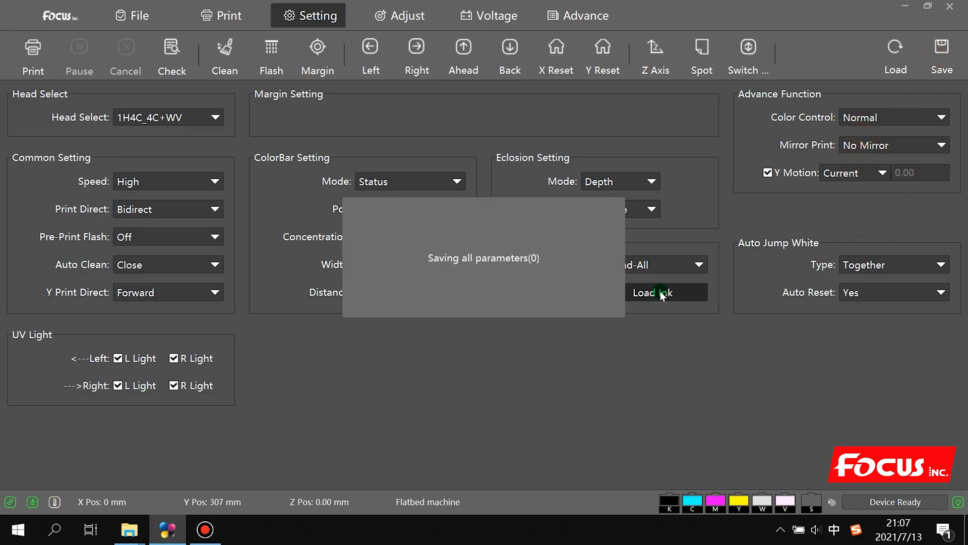
- Go to the Advance section's Factory page to reach its password prompt
left_click(584, 15)
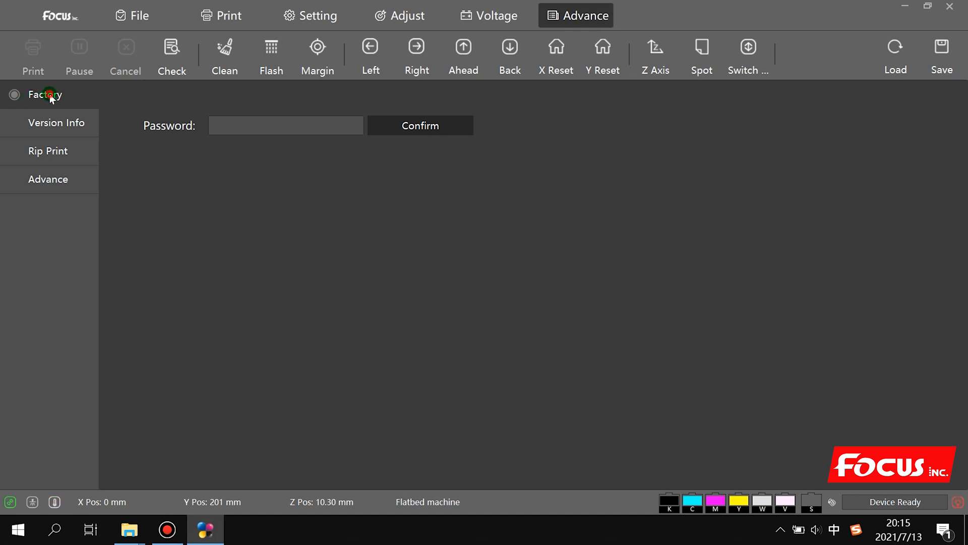
- Unlock factory Advanced Mode, review the Z motor parameters, then show the Waveform setting page
left_click(262, 130)
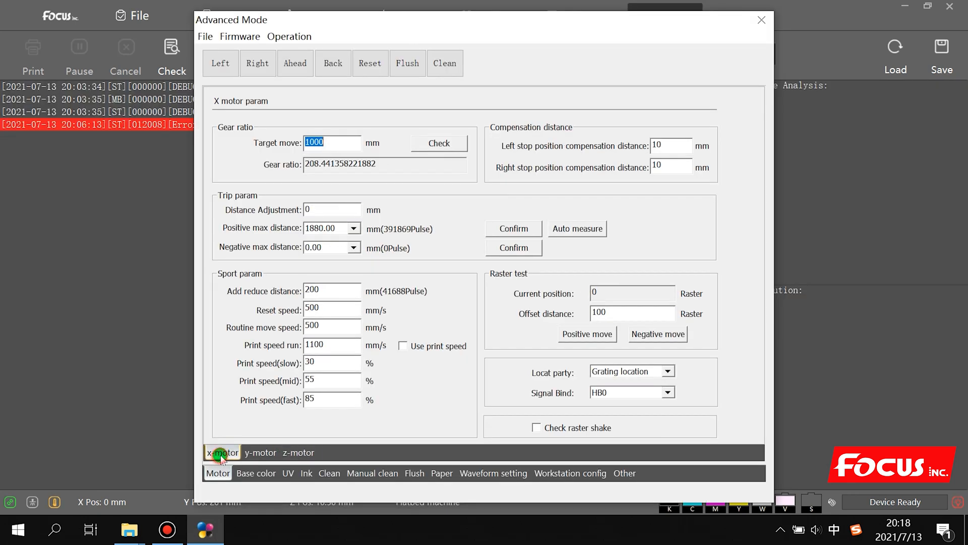
left_click(298, 453)
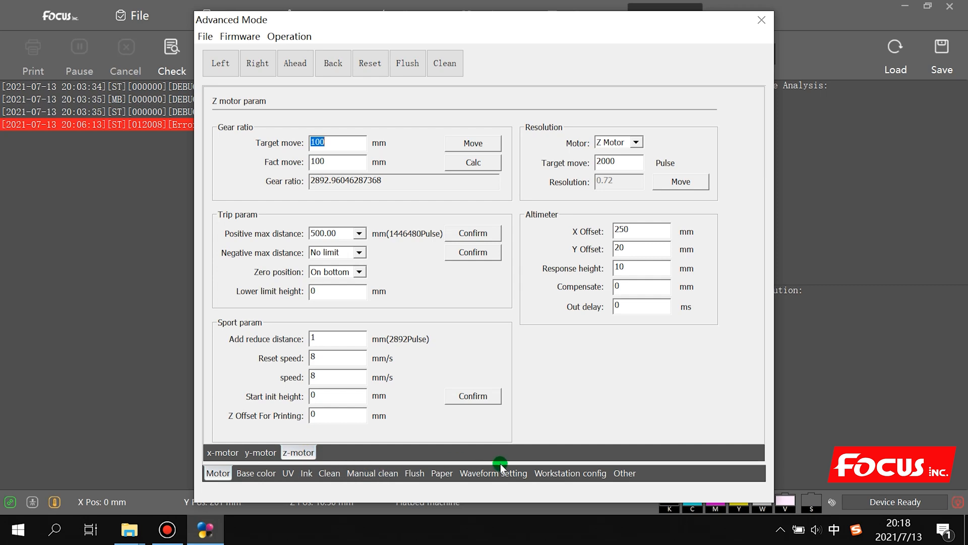
left_click(494, 473)
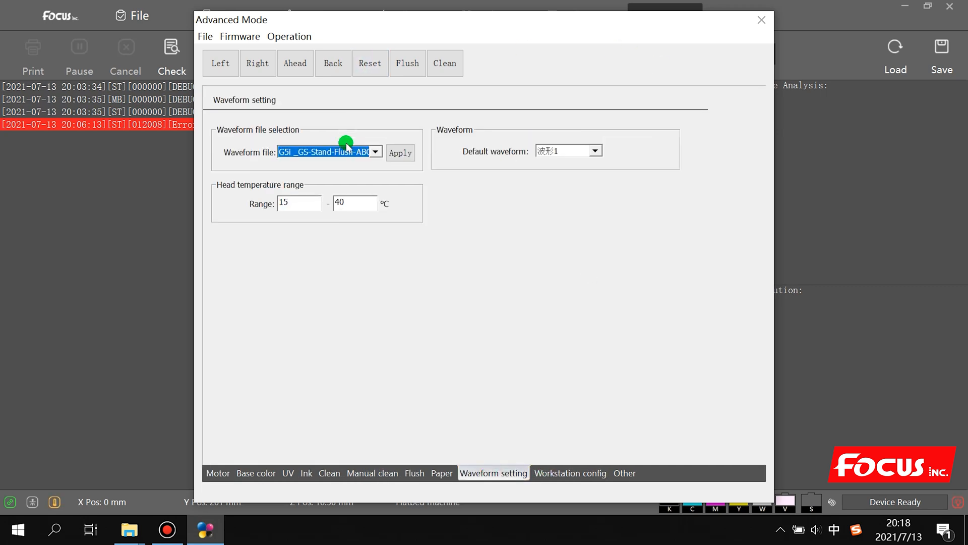
- Compare waveform files Hi-Jet-Flush-CCC-21 and Stand-Flush-ABC-21, ending on Hi-Jet-Flush-CCC-21
left_click(375, 152)
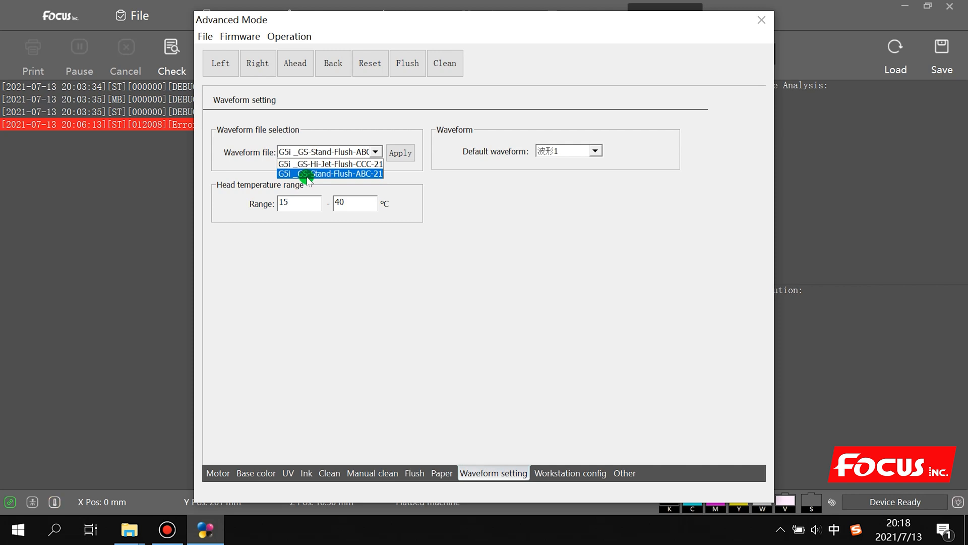
left_click(330, 164)
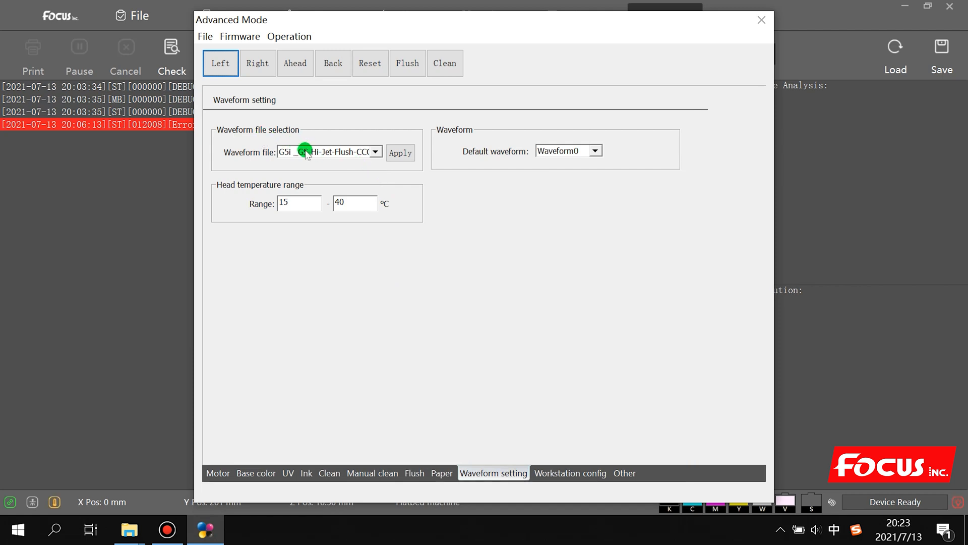
left_click(376, 151)
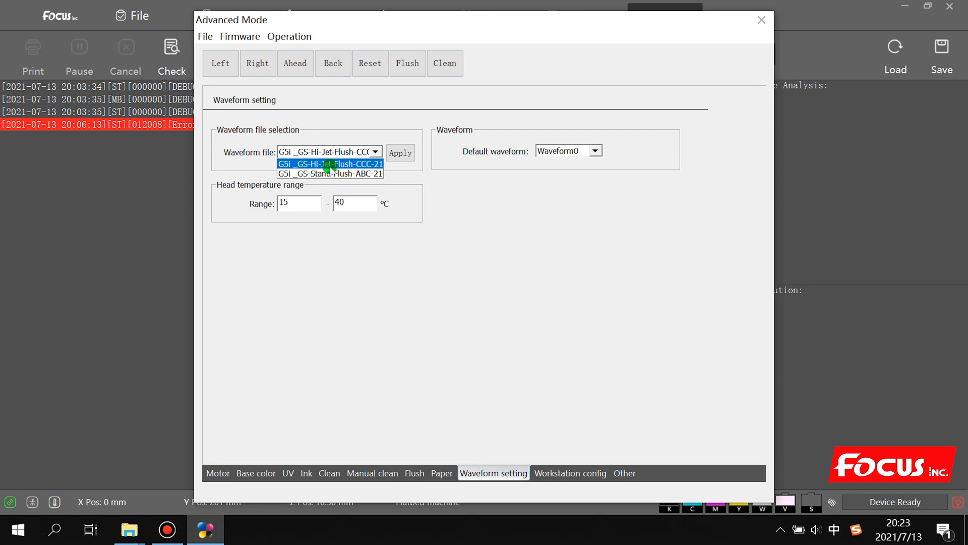
mouse_move(324, 174)
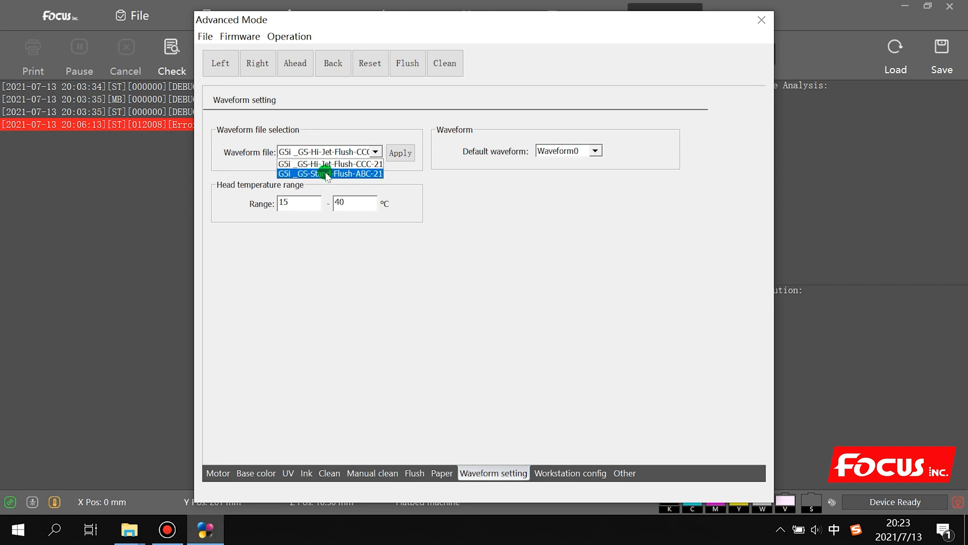
left_click(324, 152)
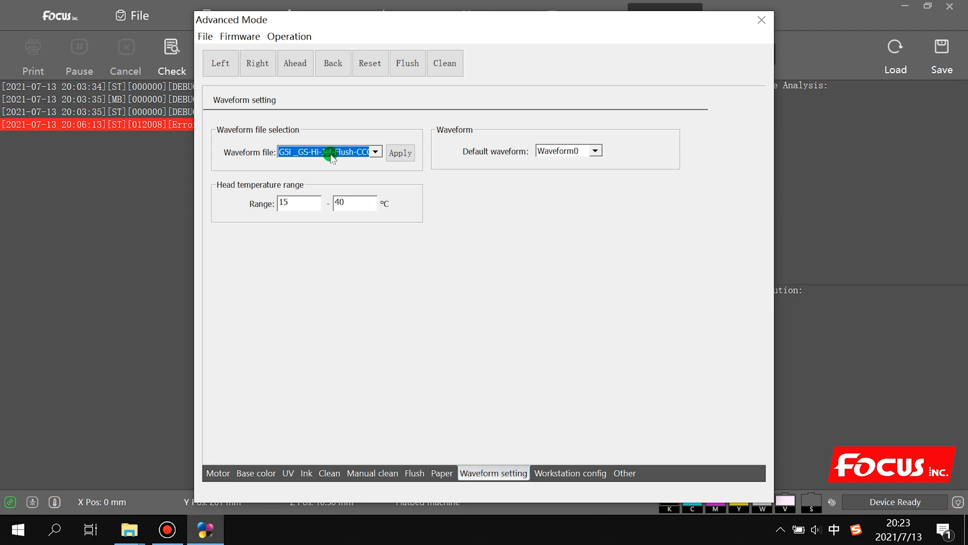
left_click(376, 151)
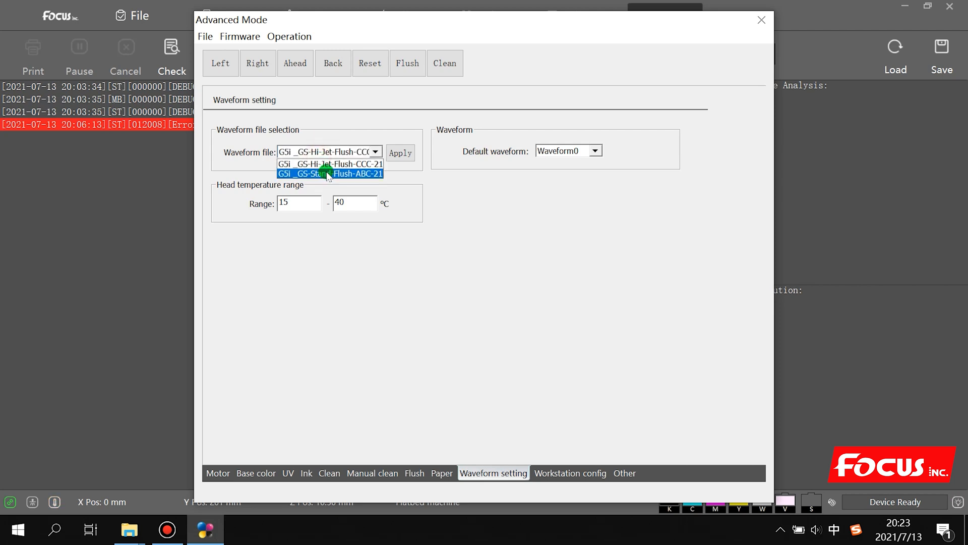
left_click(330, 174)
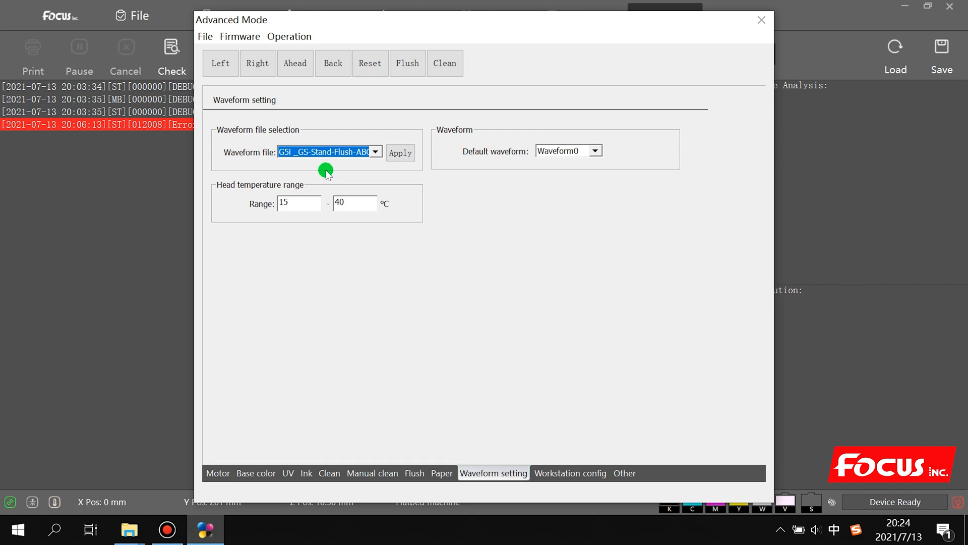
left_click(375, 152)
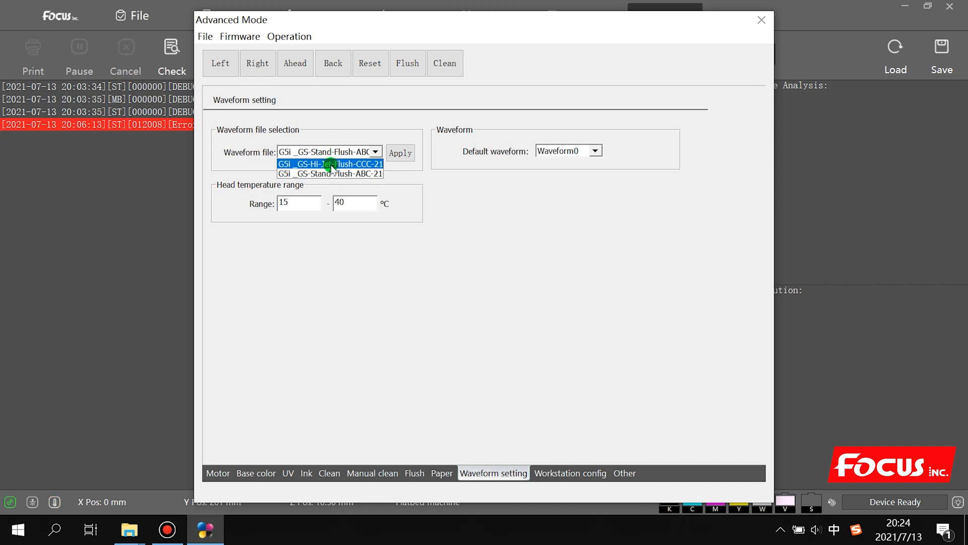
left_click(330, 163)
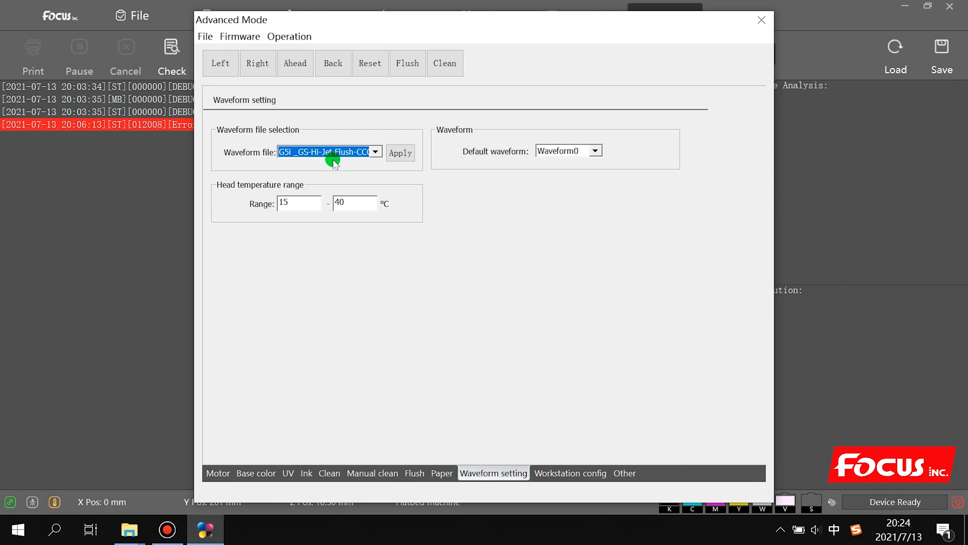
- Write the Hi-Jet-Flush-CCC-21 waveform file to the printer and acknowledge success
left_click(376, 151)
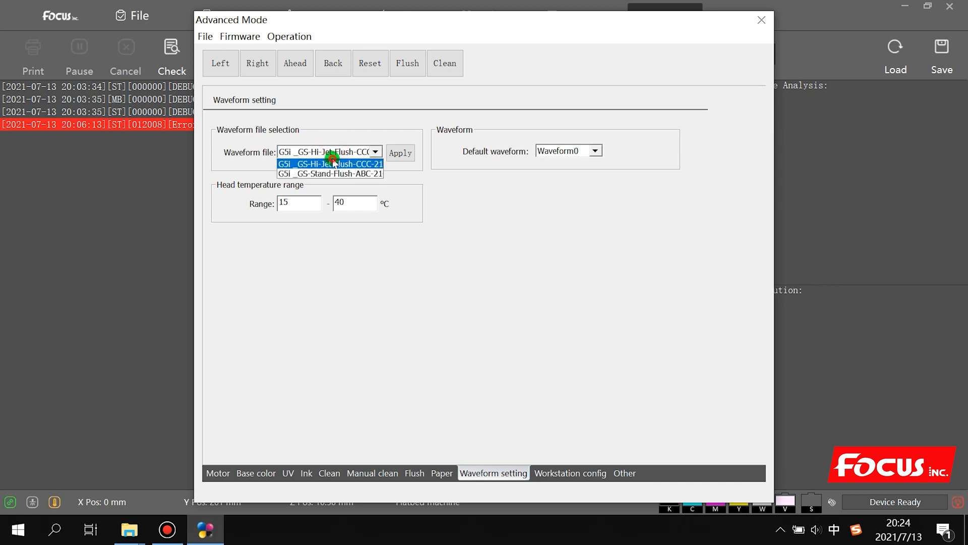
left_click(331, 163)
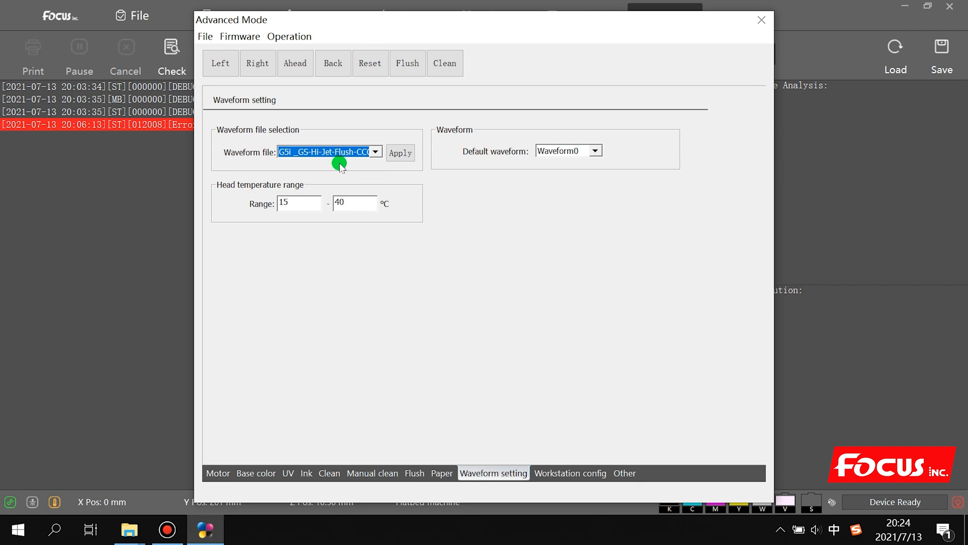
left_click(400, 153)
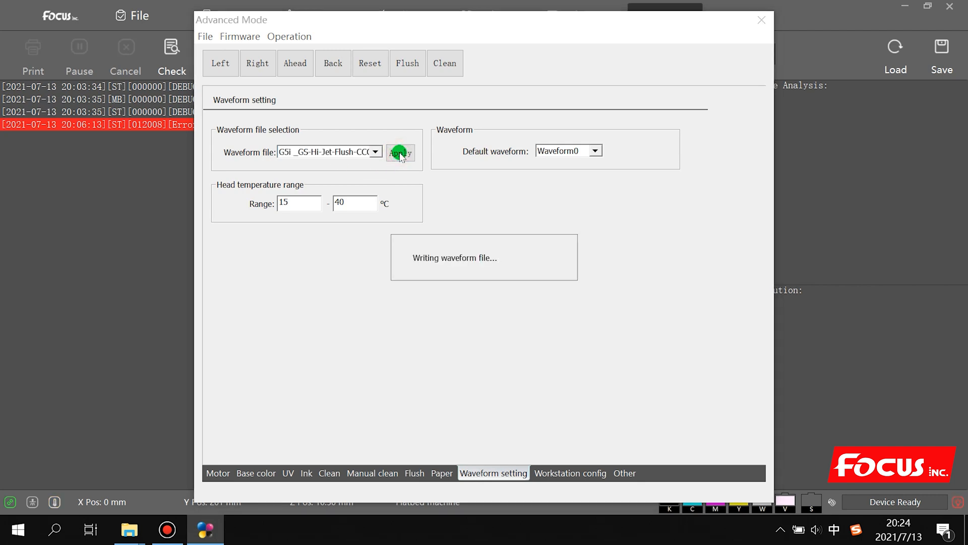
left_click(400, 151)
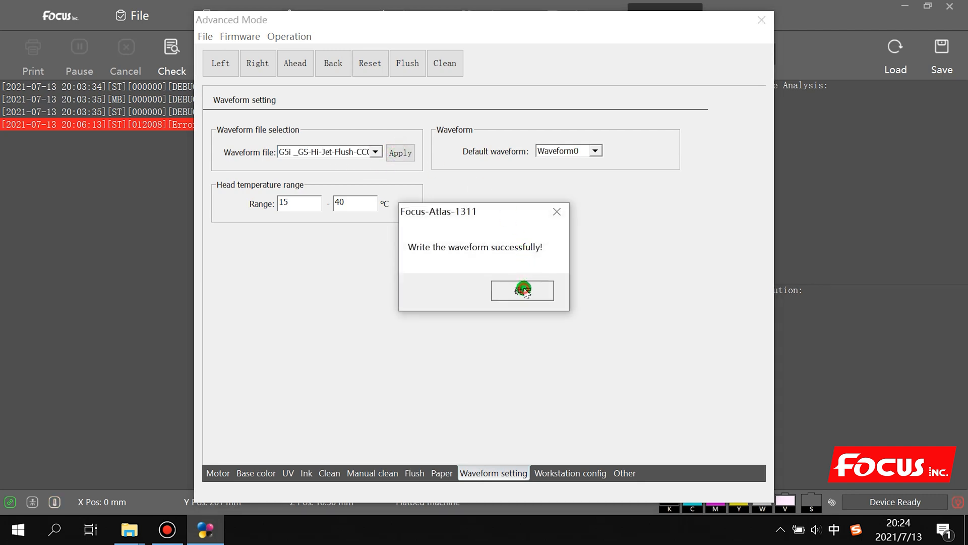
left_click(522, 290)
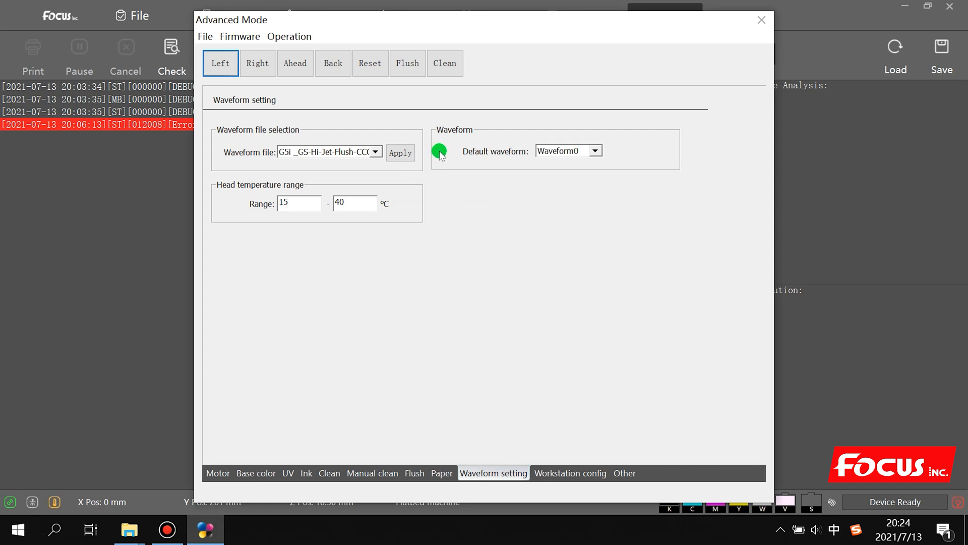
mouse_move(476, 156)
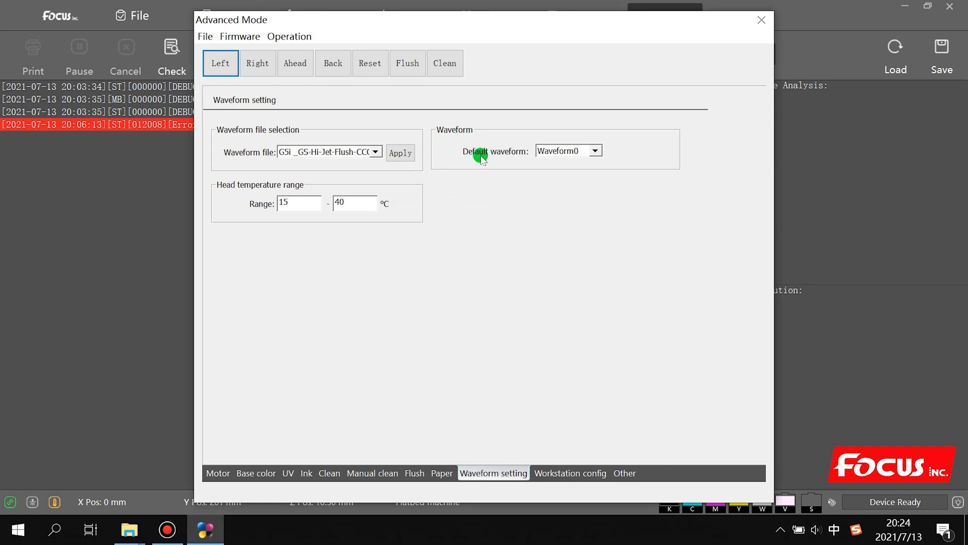
- Keep Waveform0 as the default waveform and save the advanced parameters
left_click(595, 150)
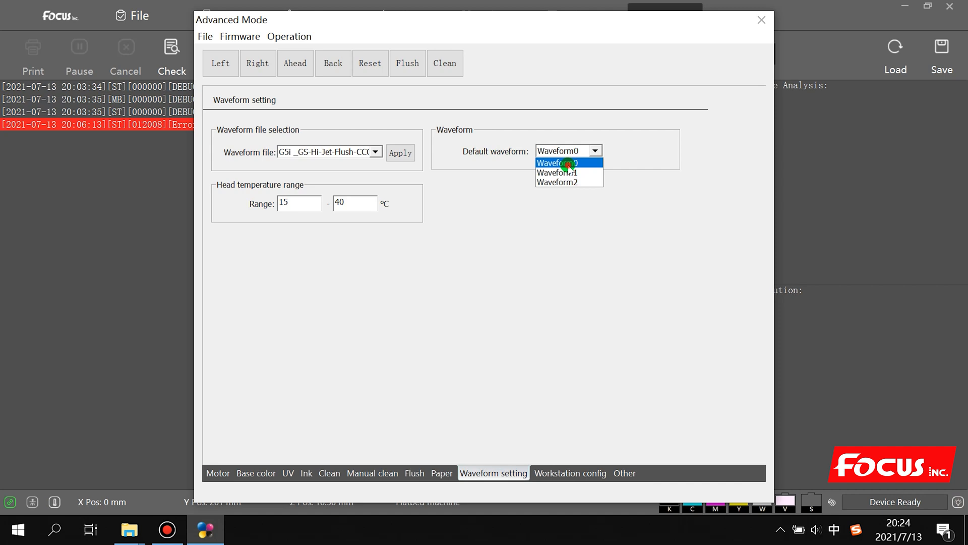
left_click(566, 163)
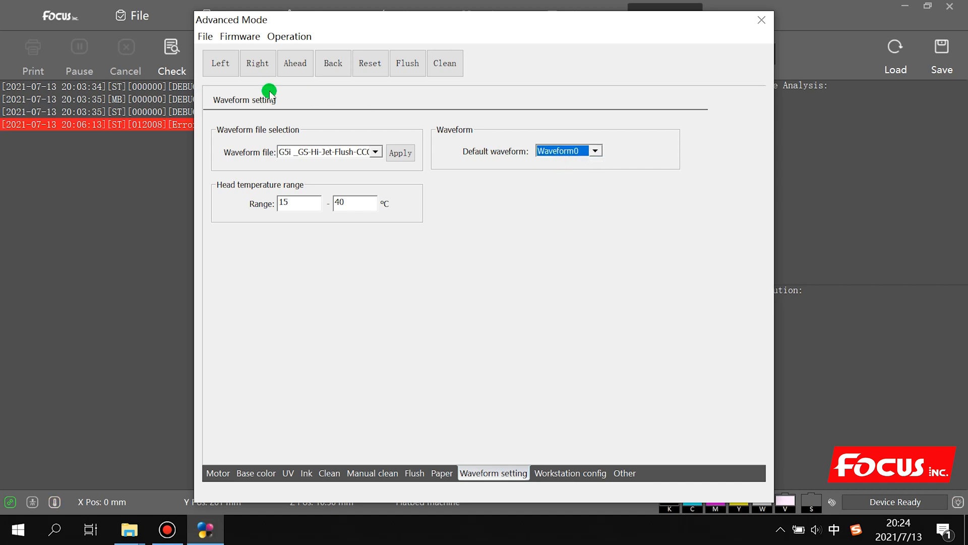
left_click(205, 36)
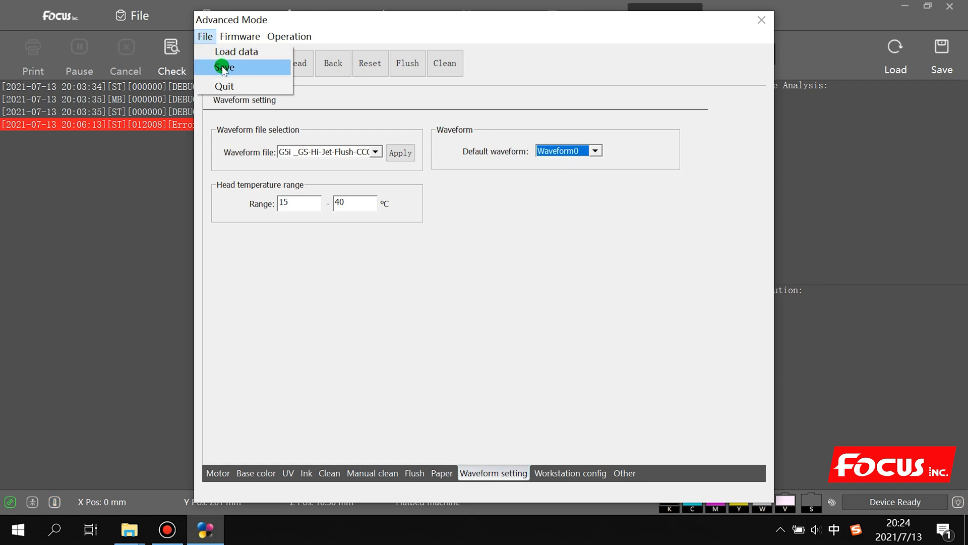
left_click(225, 67)
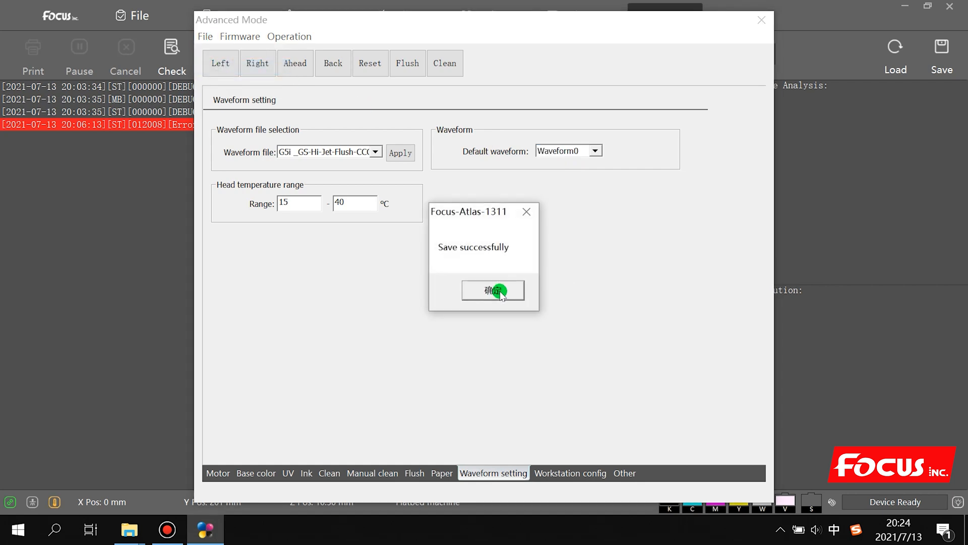
left_click(493, 290)
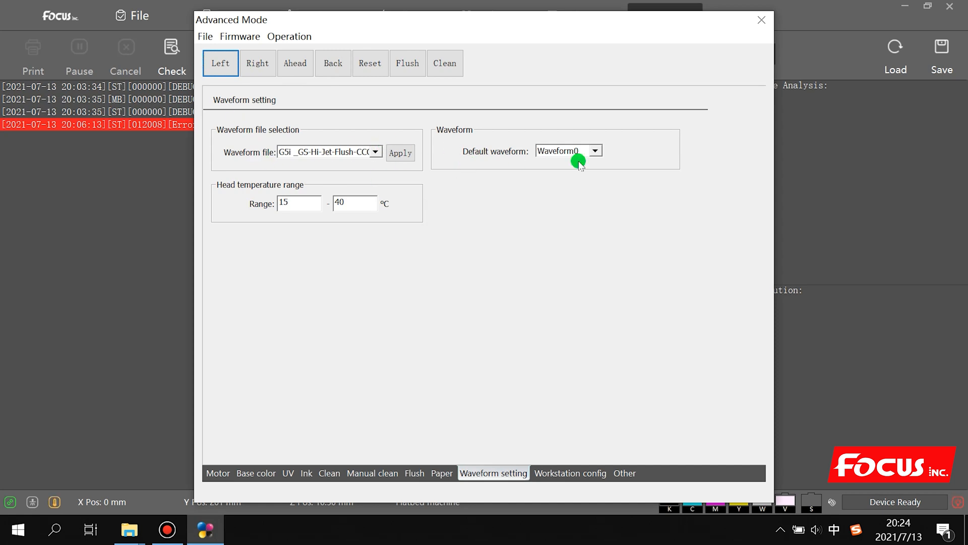
mouse_move(319, 155)
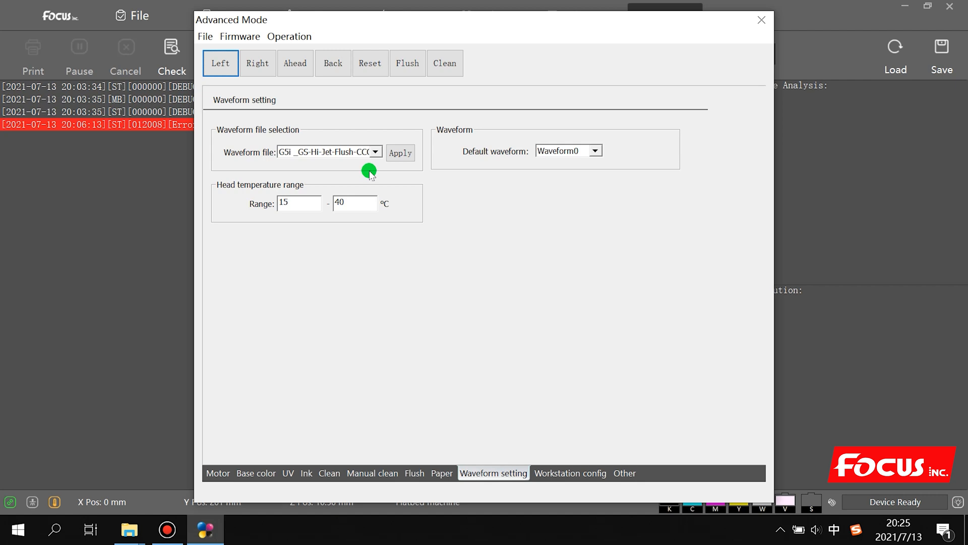
mouse_move(332, 153)
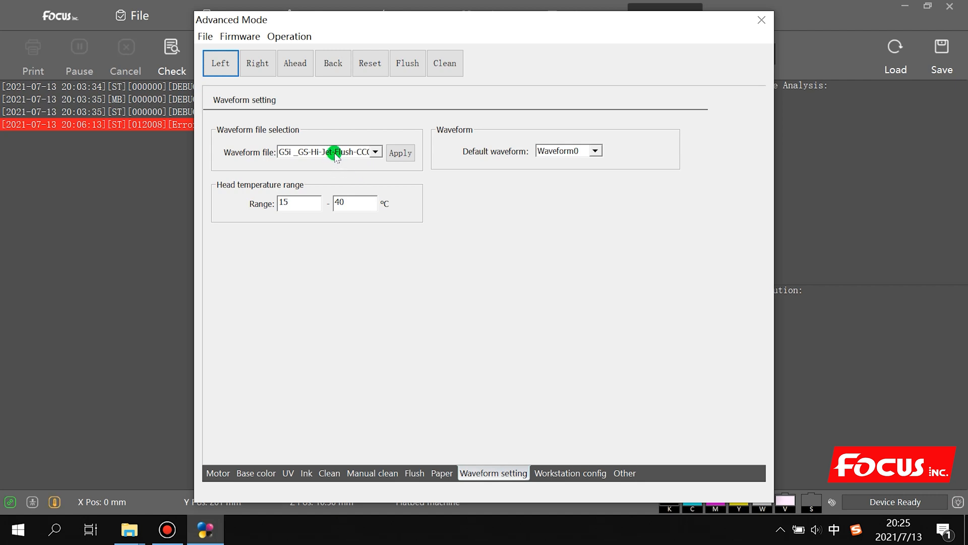
- Apply the G5i _GS-Stand-Flush-ABC-21 waveform file
left_click(375, 152)
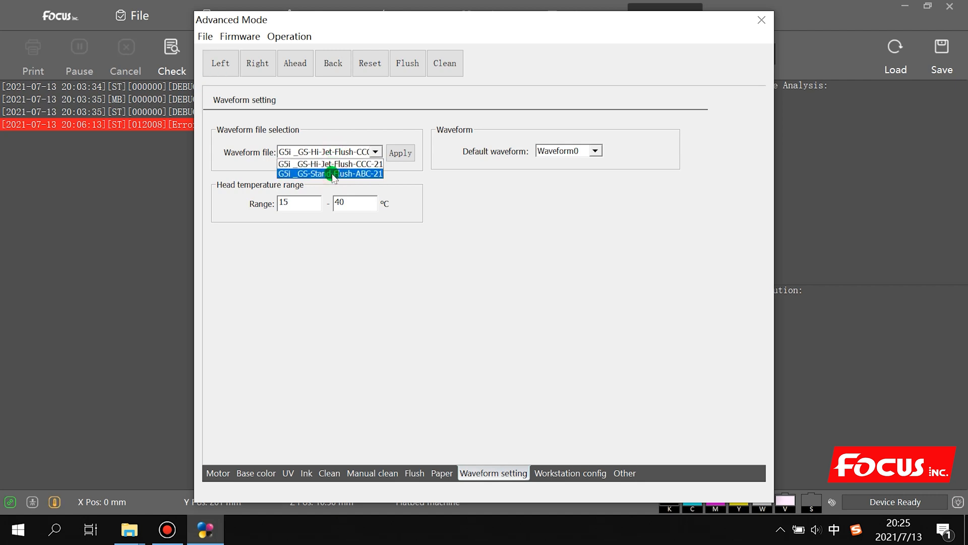
left_click(330, 173)
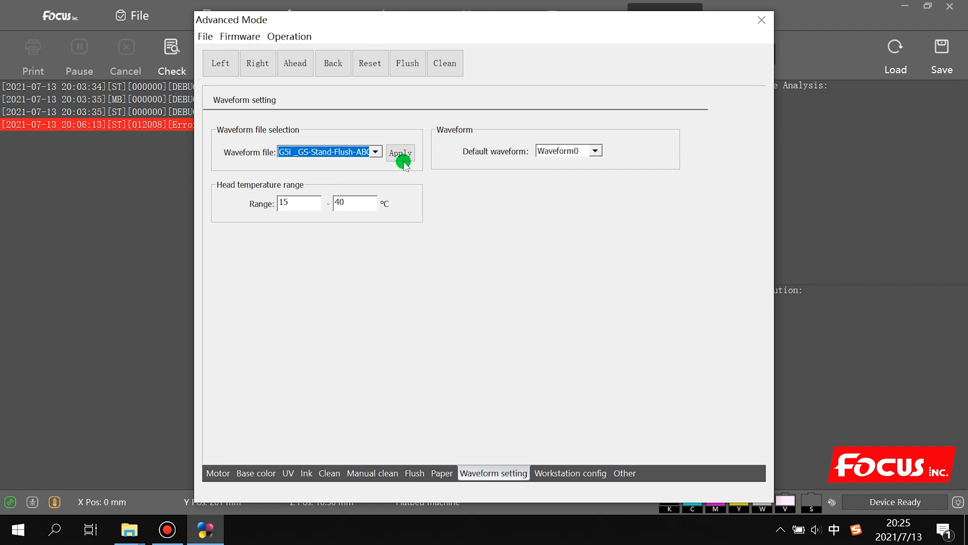
left_click(400, 153)
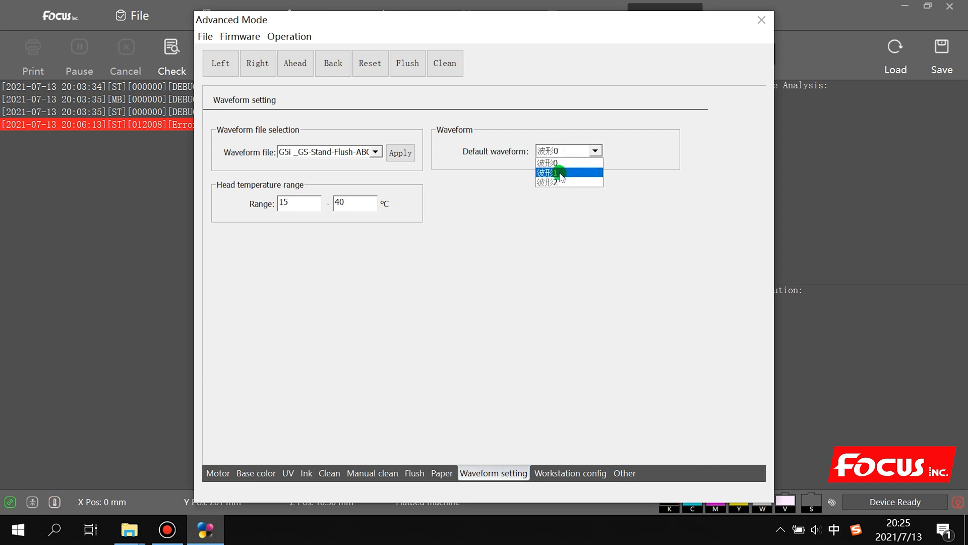
- Make waveform 1 the default and save the advanced settings
left_click(558, 173)
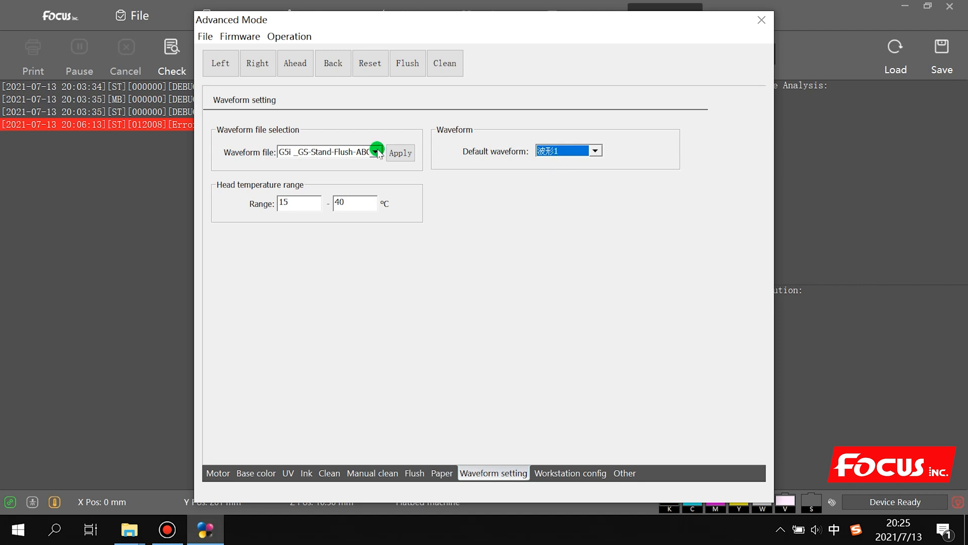
left_click(258, 63)
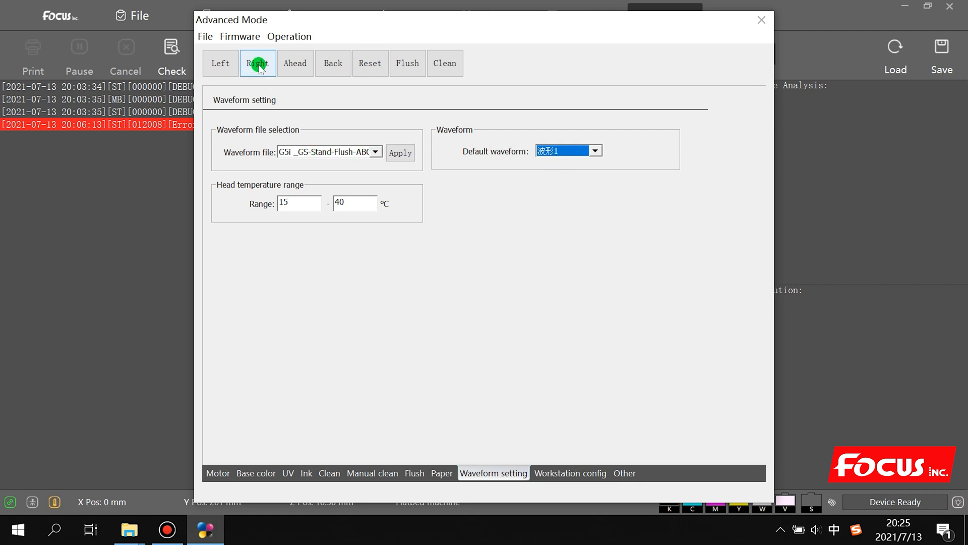
left_click(206, 37)
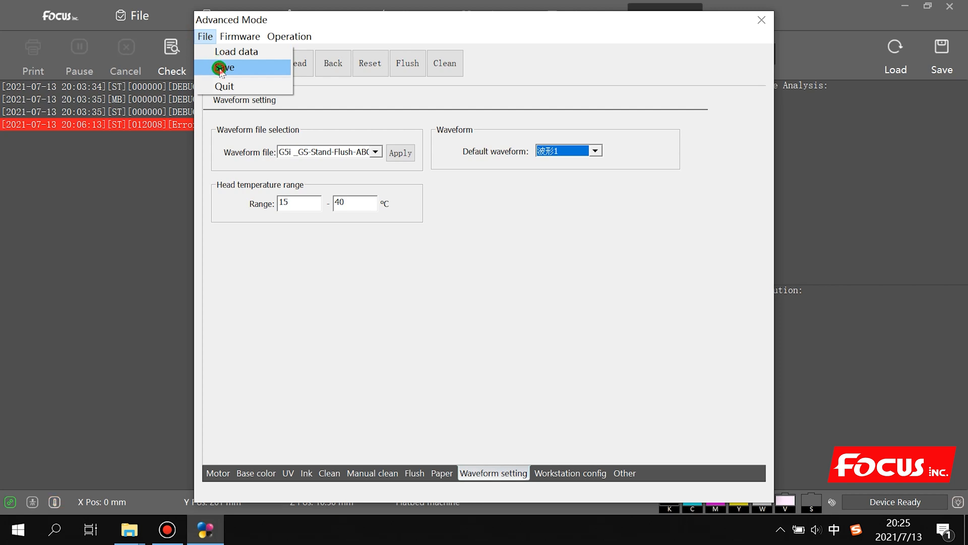
left_click(222, 68)
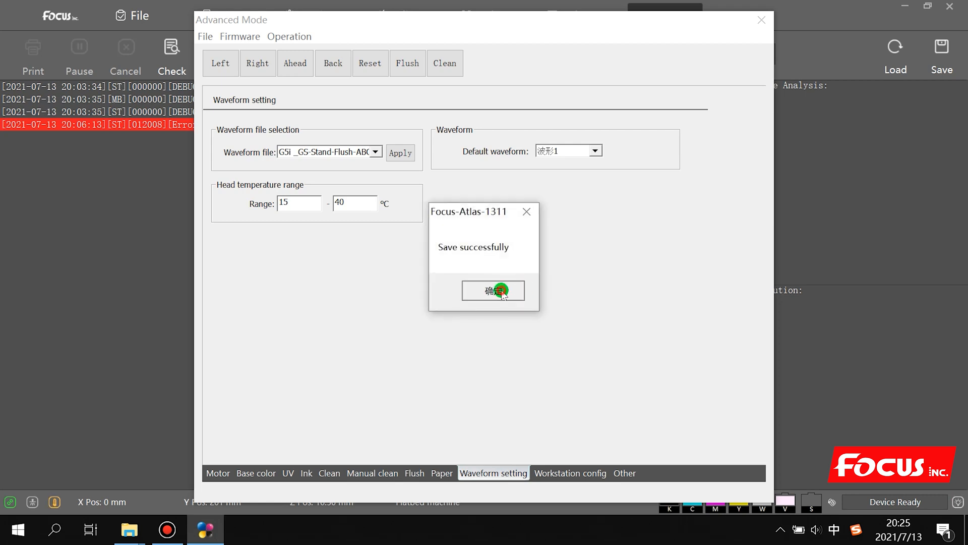
left_click(494, 291)
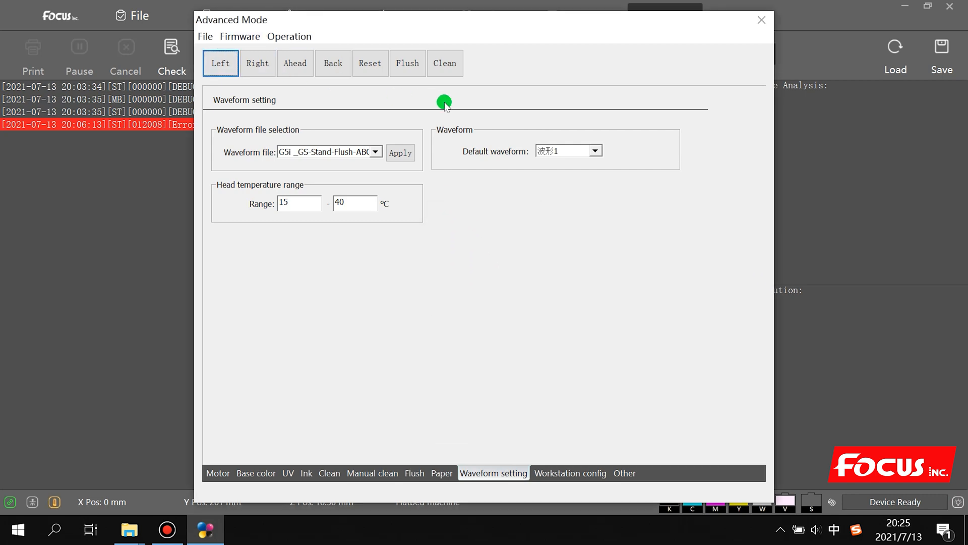
mouse_move(526, 152)
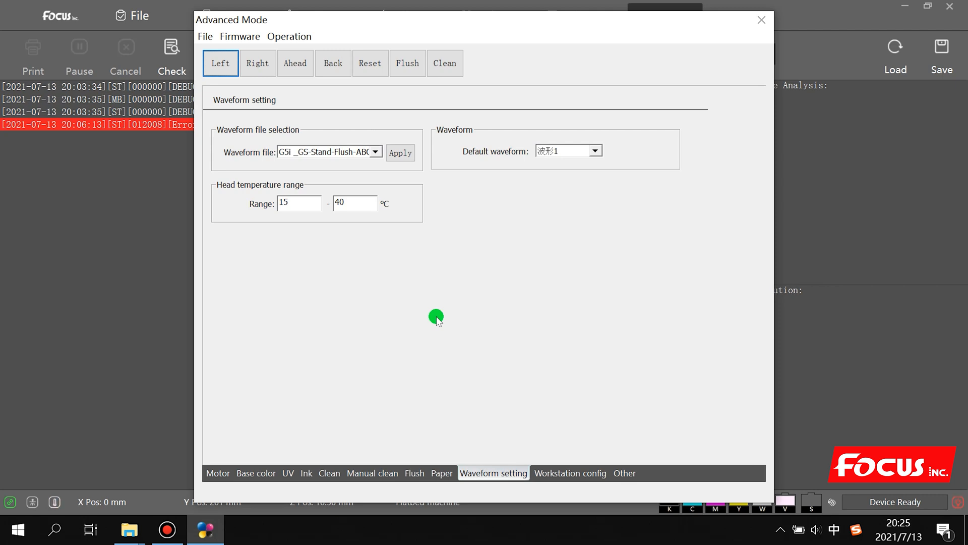
left_click(206, 36)
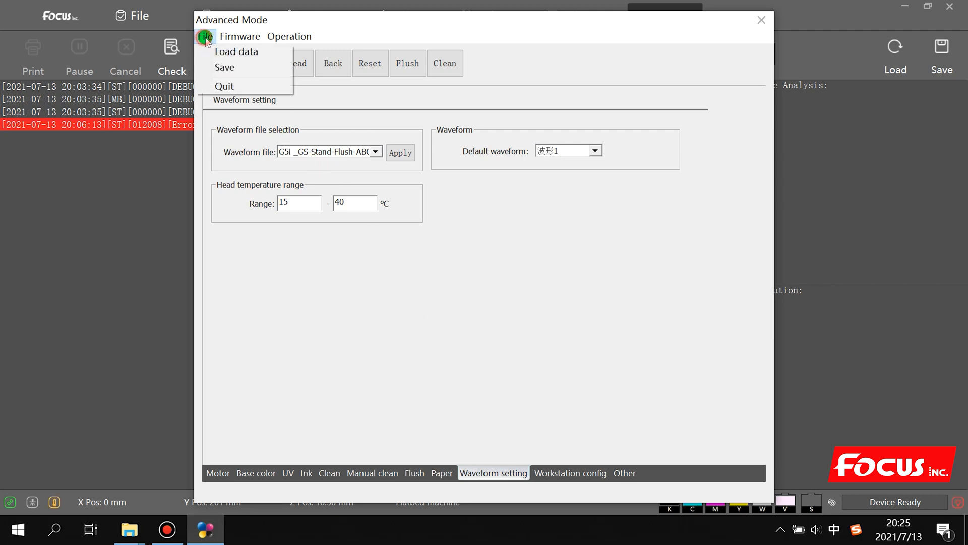
mouse_move(216, 52)
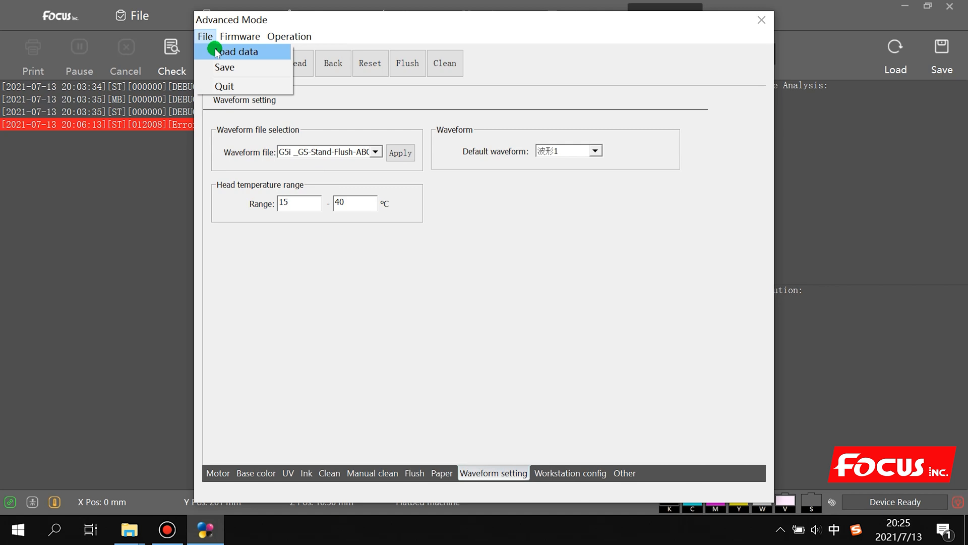
left_click(245, 52)
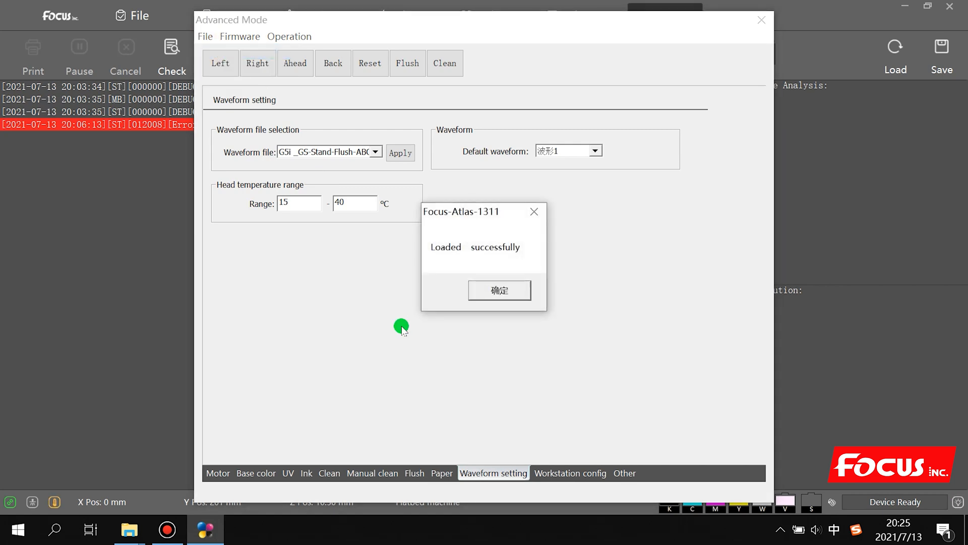
left_click(499, 290)
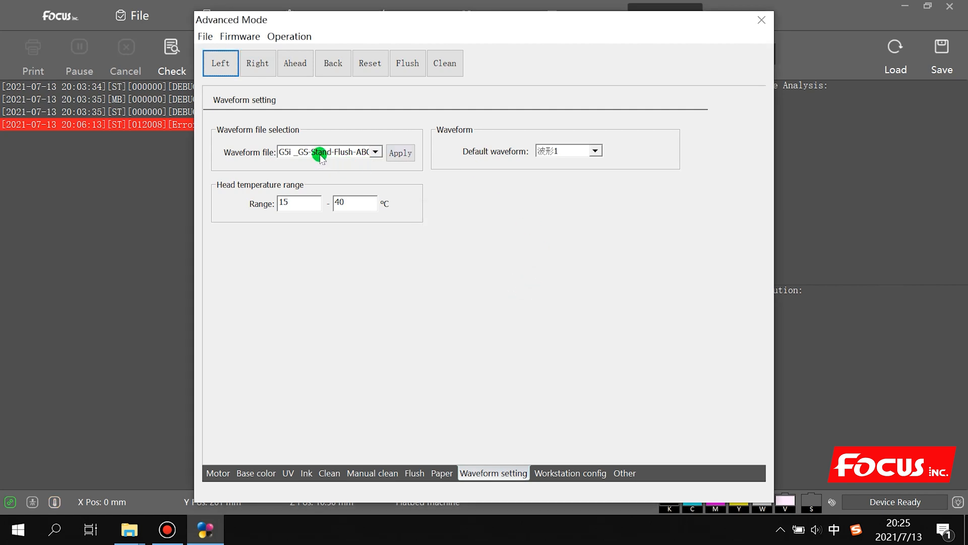
left_click(594, 150)
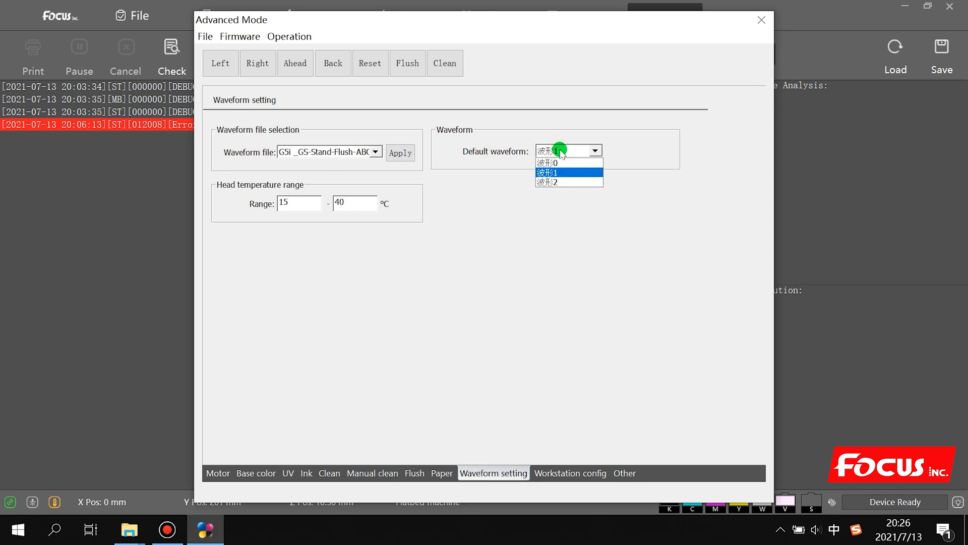
left_click(568, 172)
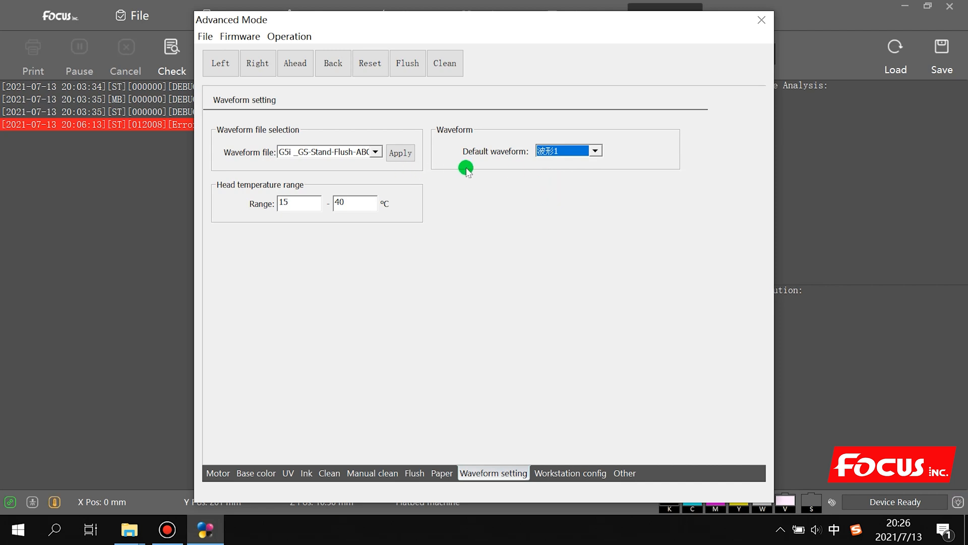
mouse_move(571, 151)
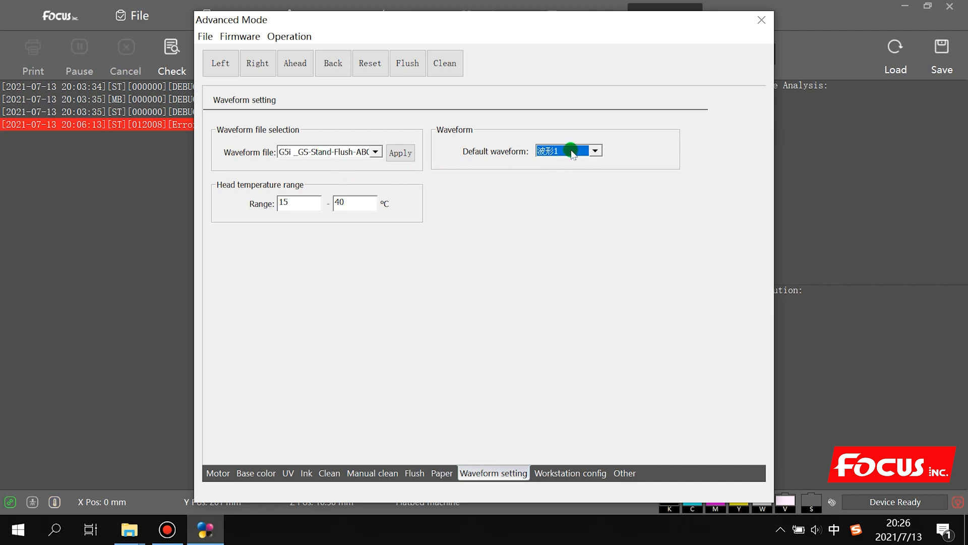
left_click(376, 151)
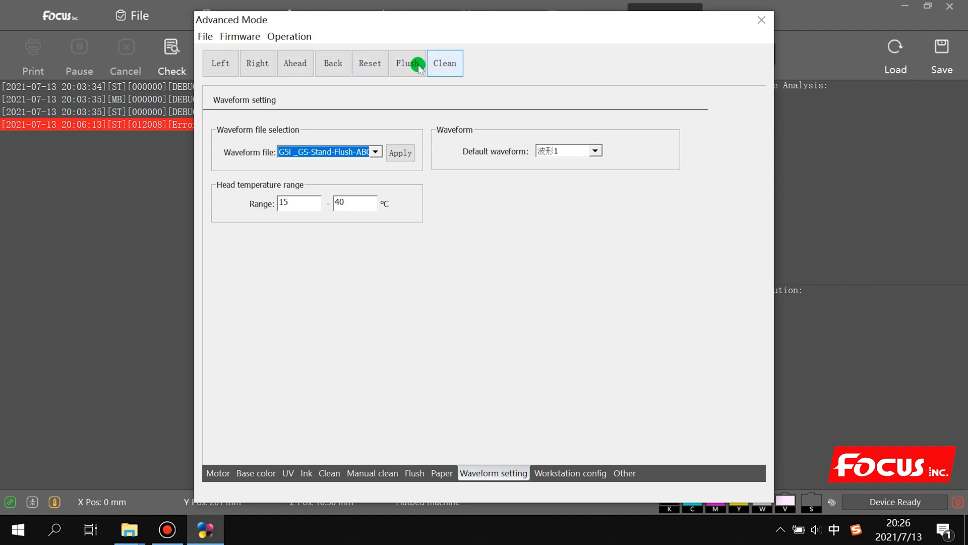
- Browse Workstation config, Manual clean, Base color and Motor pages, ending on Z motor
left_click(570, 473)
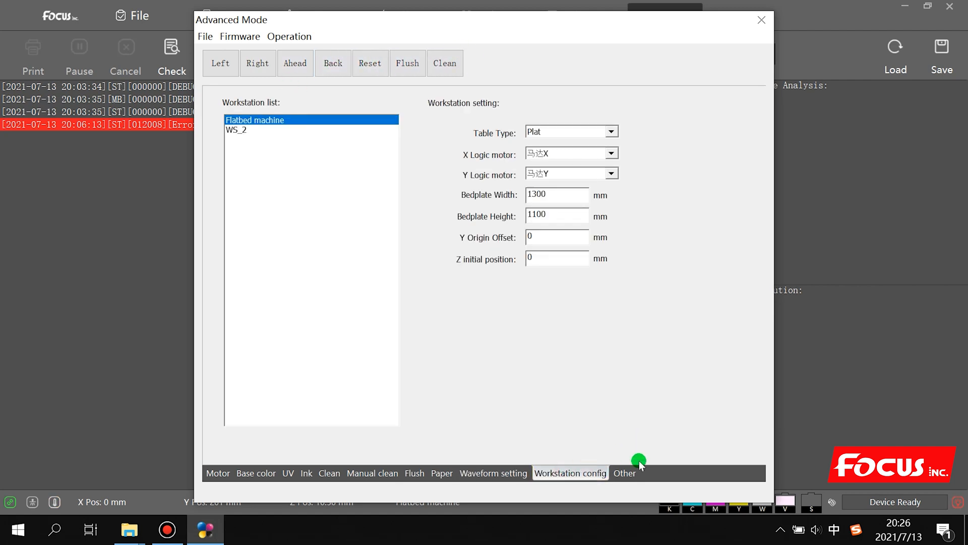
left_click(372, 473)
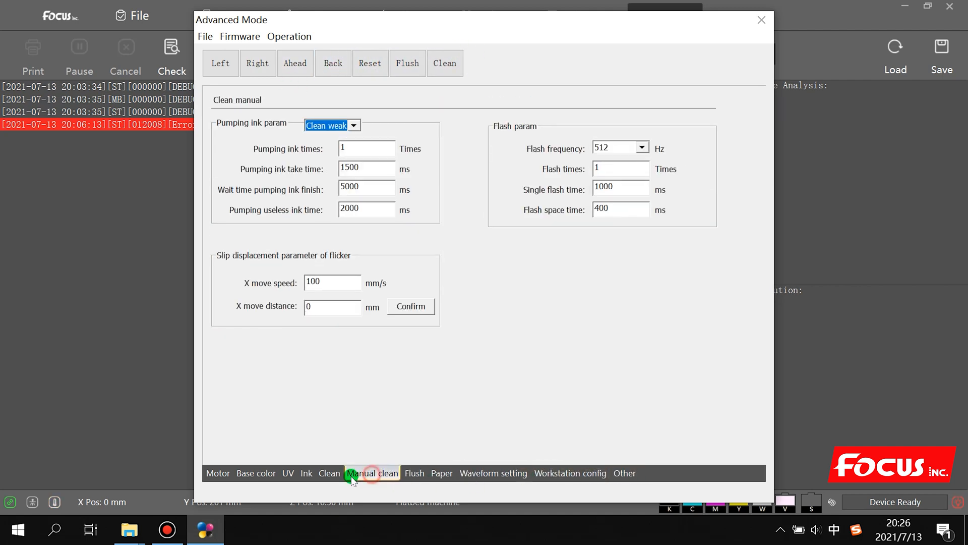
left_click(256, 473)
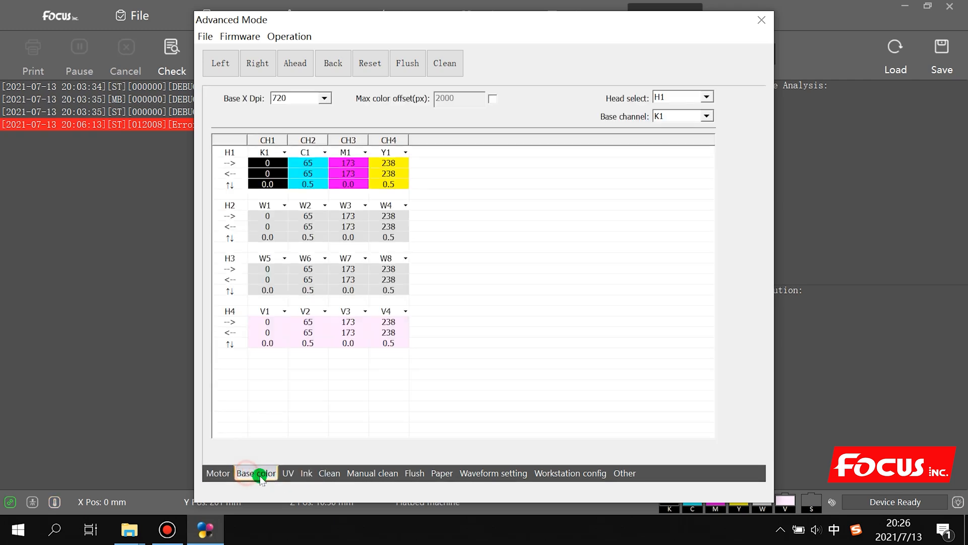
left_click(218, 473)
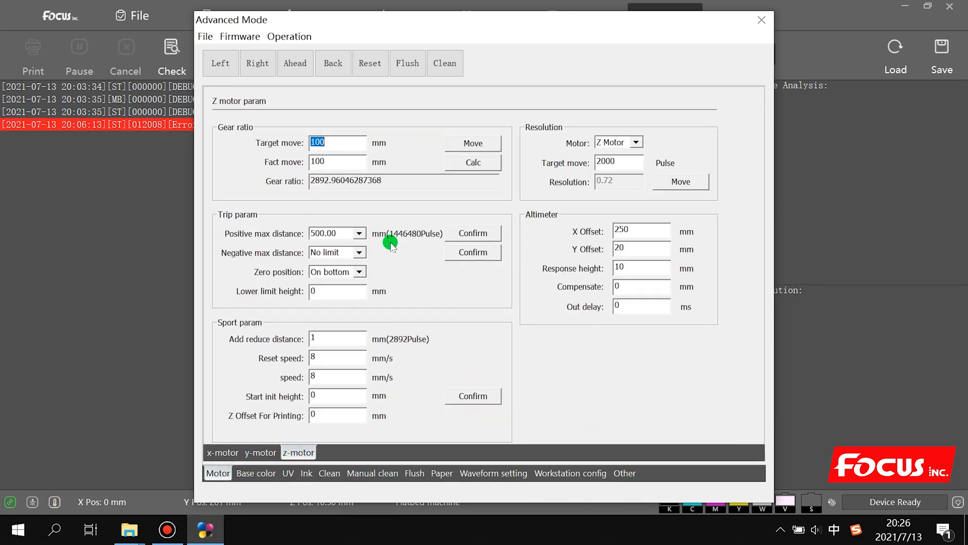
mouse_move(625, 461)
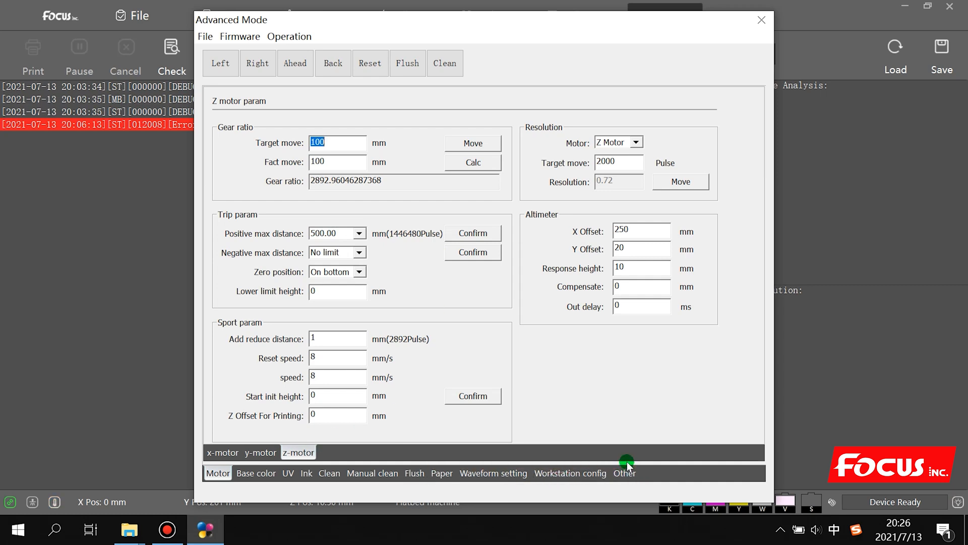
mouse_move(499, 436)
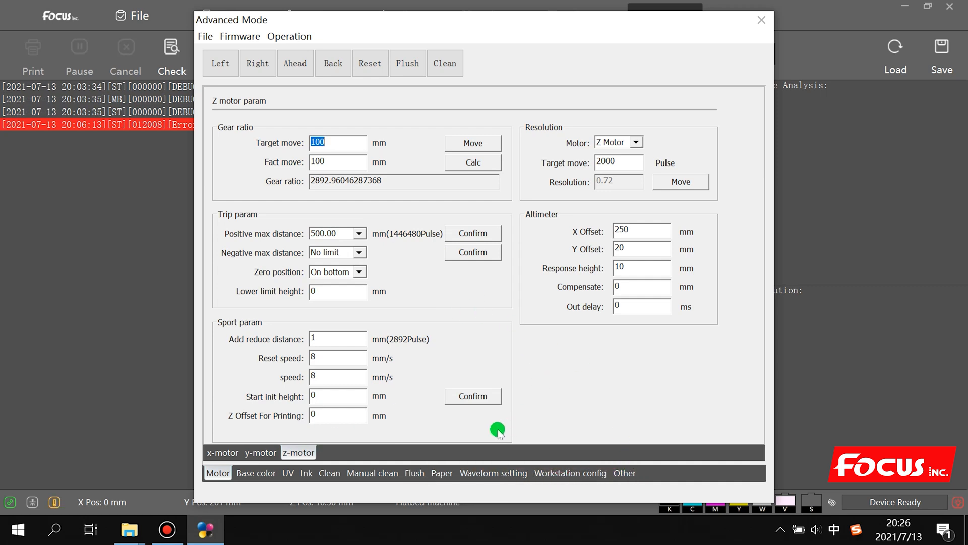
- Return to the waveform settings and reselect G5i _GS-Stand-Flush-ABC-21
left_click(494, 473)
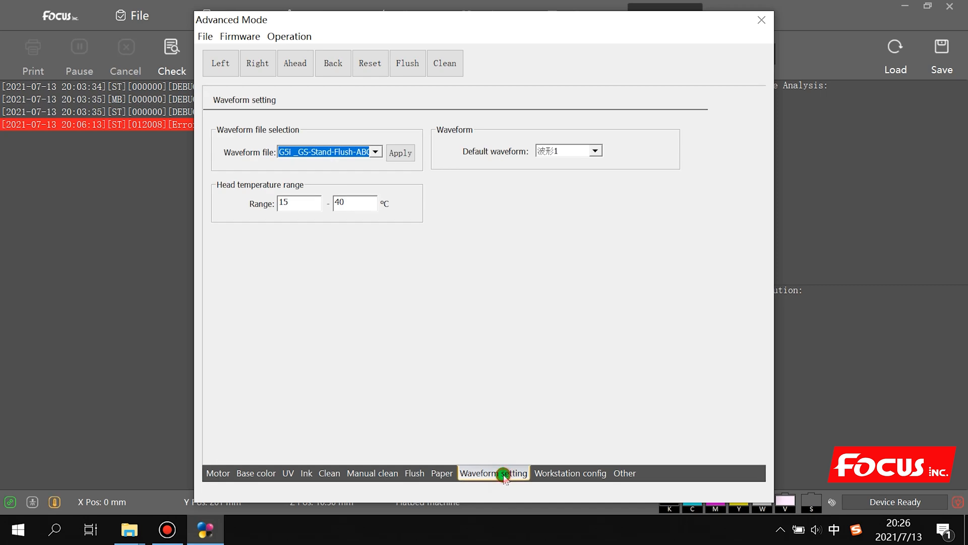
left_click(376, 152)
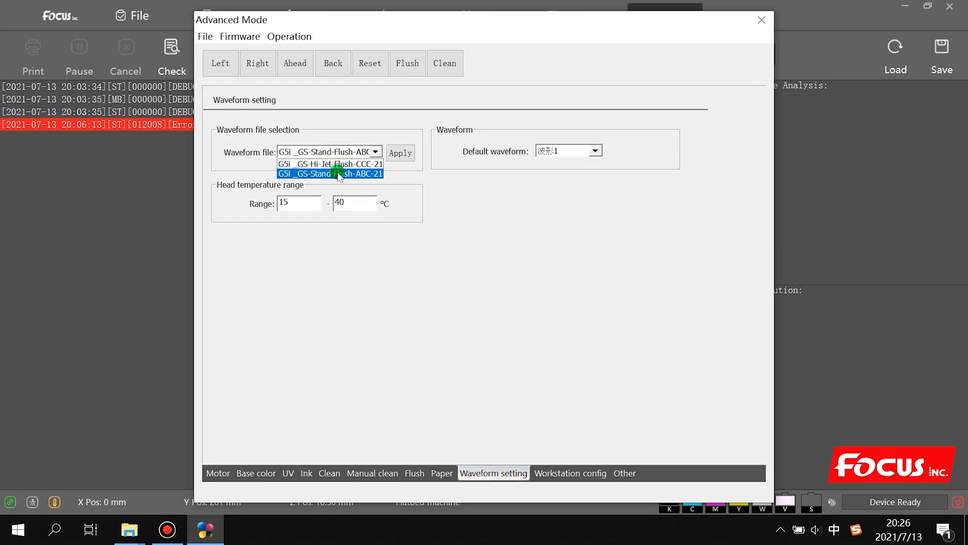
left_click(335, 173)
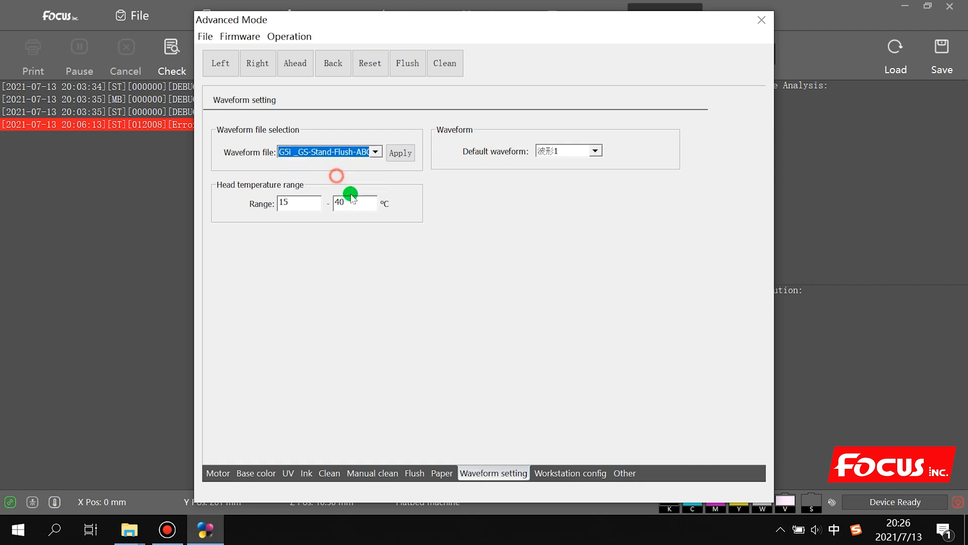
mouse_move(739, 41)
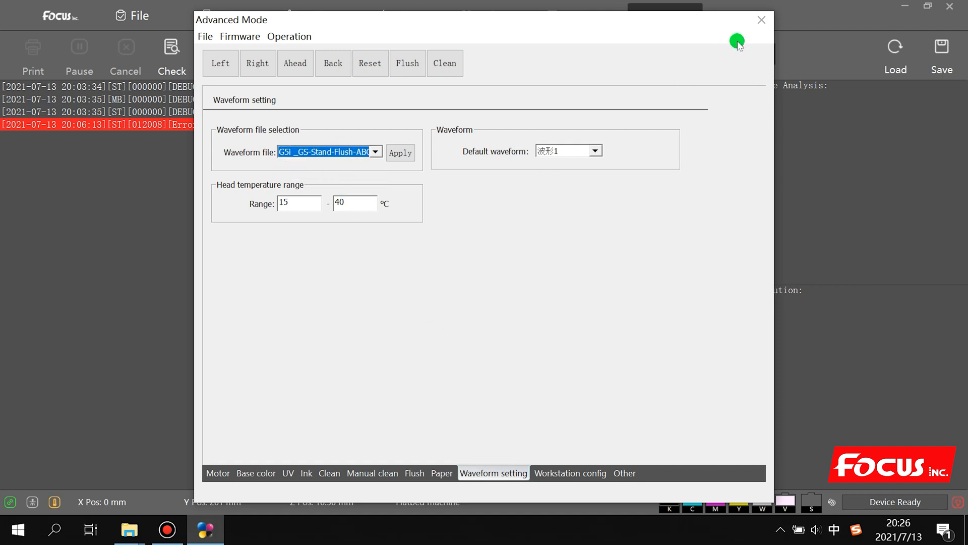
mouse_move(762, 21)
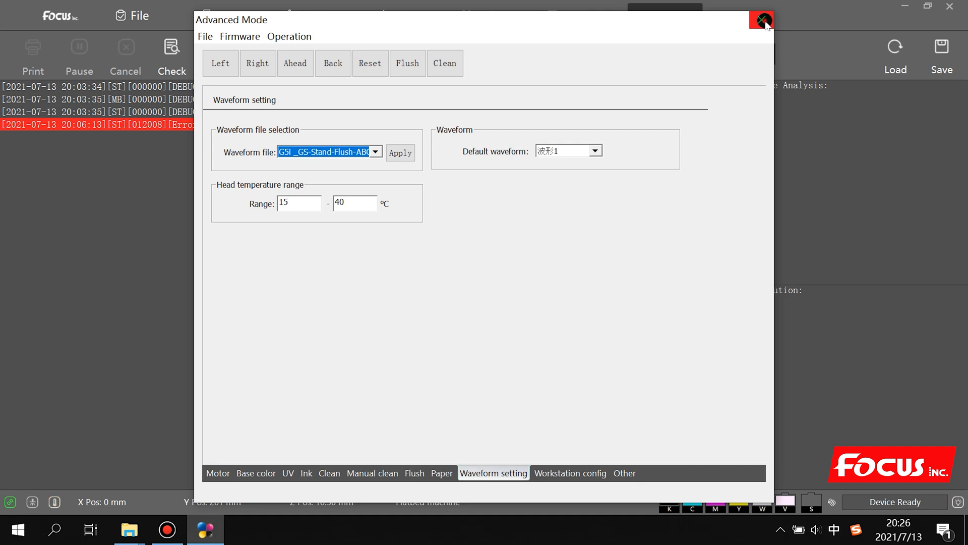
- Close Advanced Mode and load TEST File girl-v-w as a print job
left_click(762, 19)
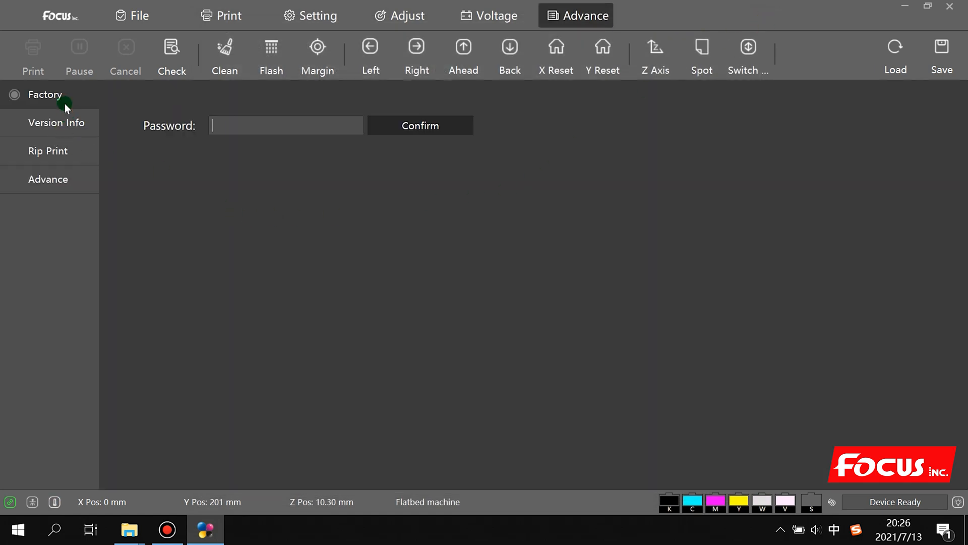
mouse_move(679, 204)
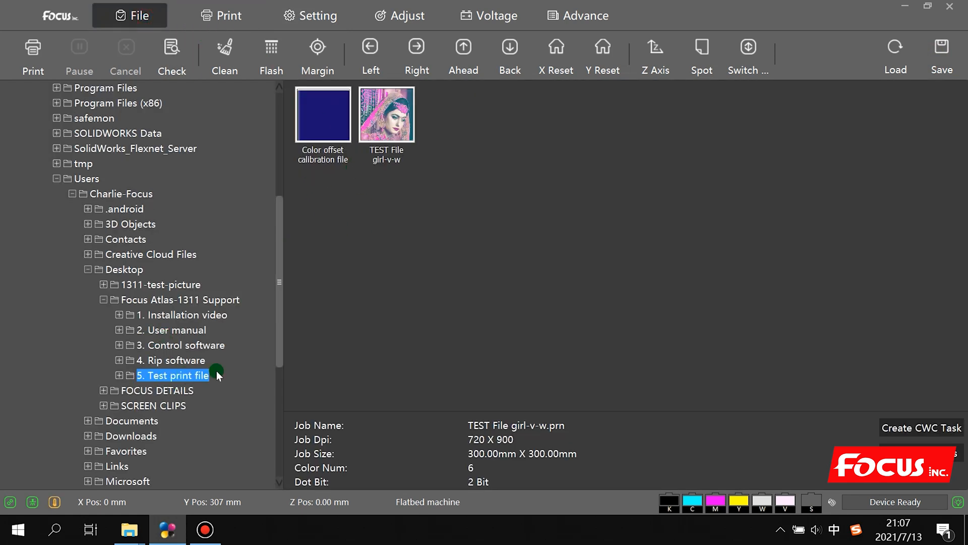
left_click(219, 15)
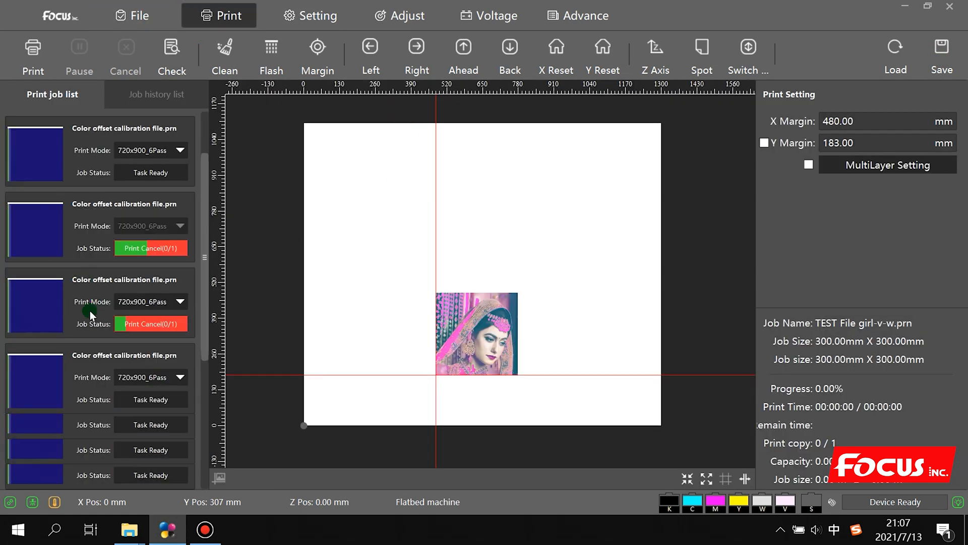
right_click(91, 314)
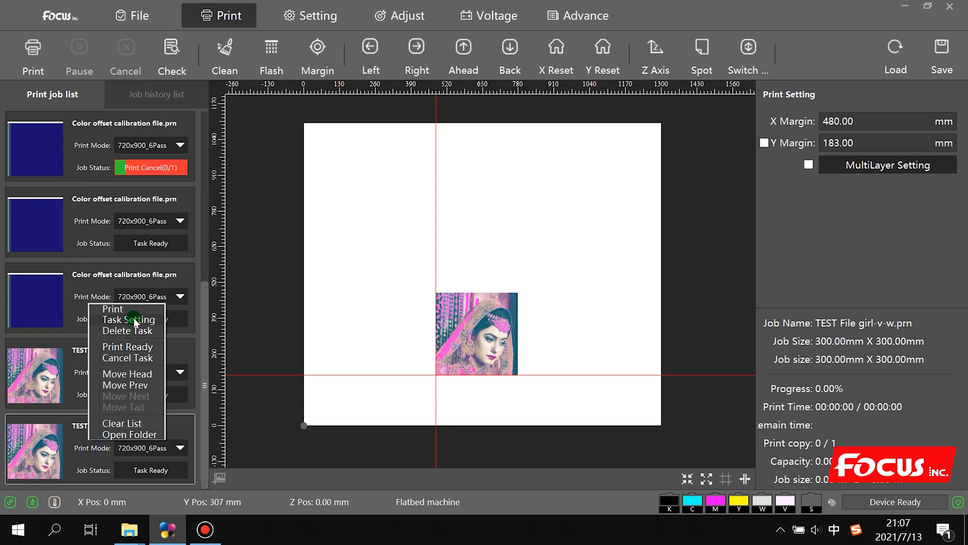
- In the job's Task Setting, enable Copy with X Count 2
left_click(129, 319)
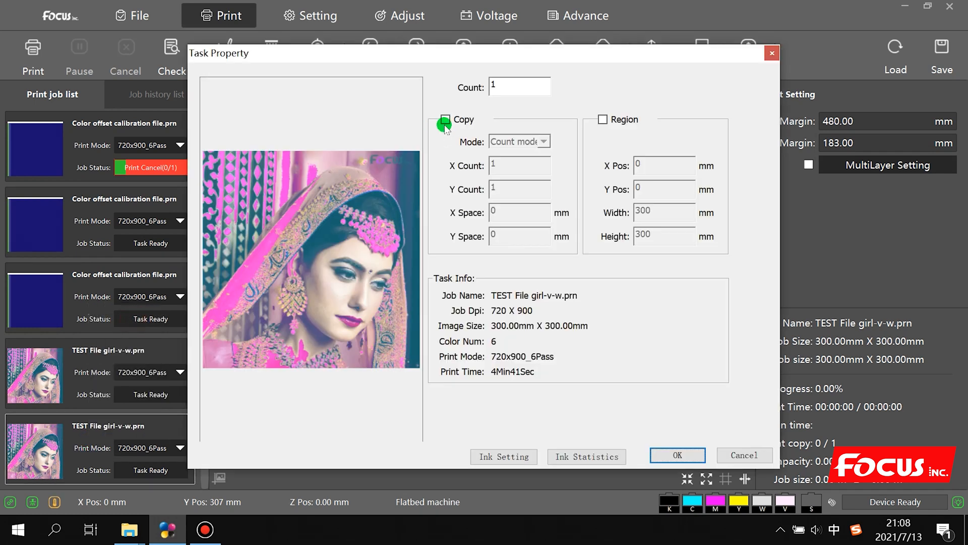
left_click(445, 120)
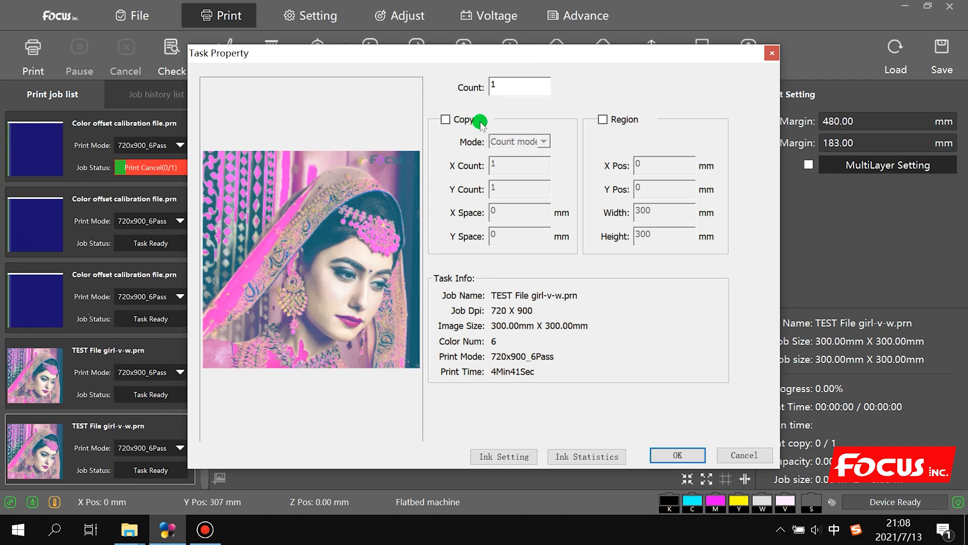
left_click(445, 120)
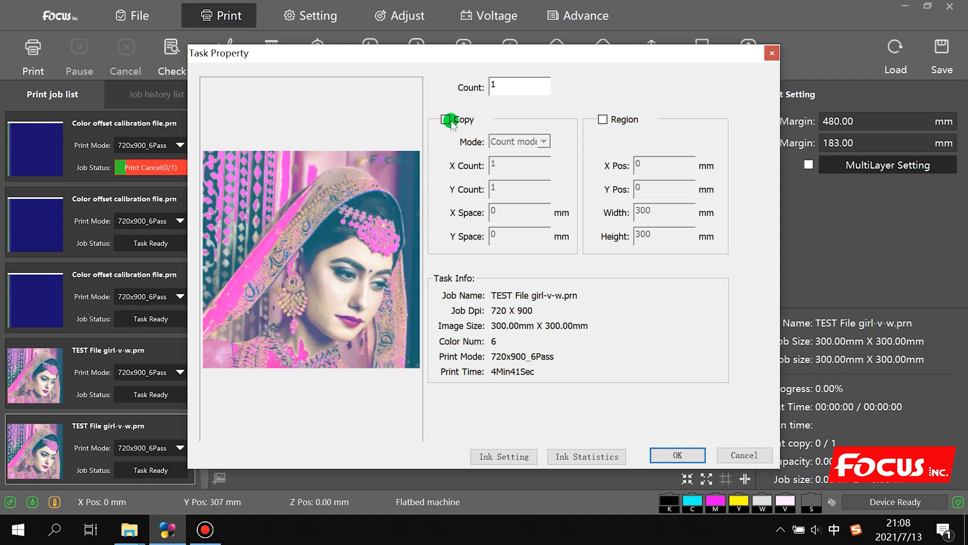
left_click(446, 120)
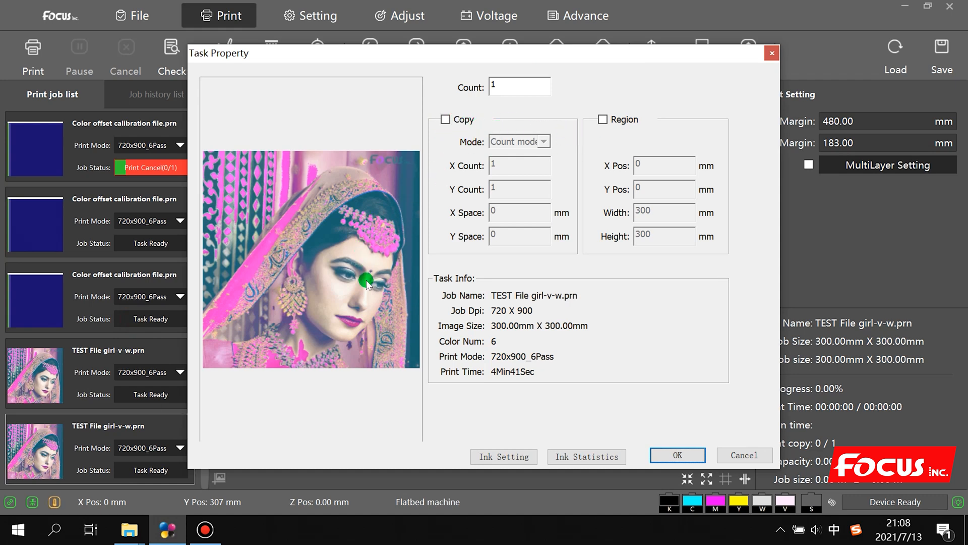
left_click(445, 120)
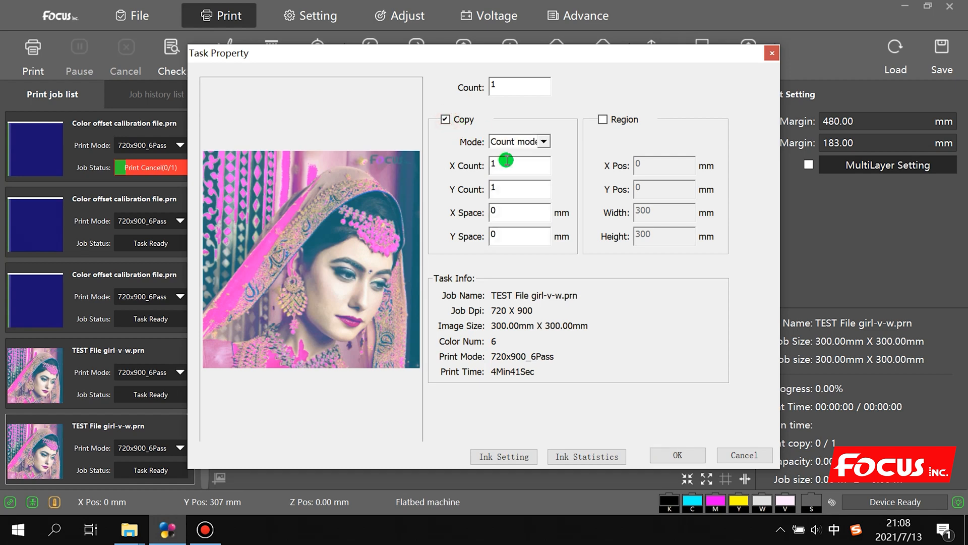
type("2")
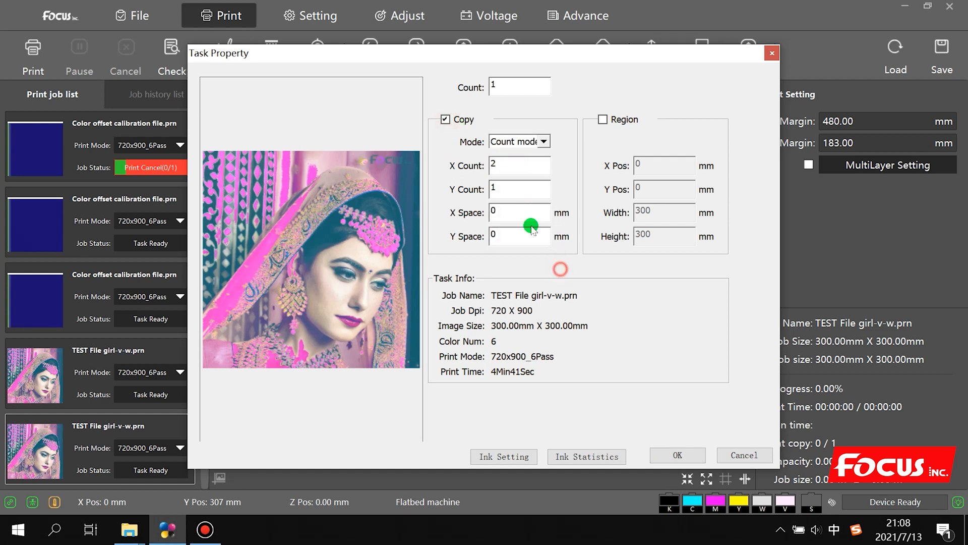
mouse_move(654, 469)
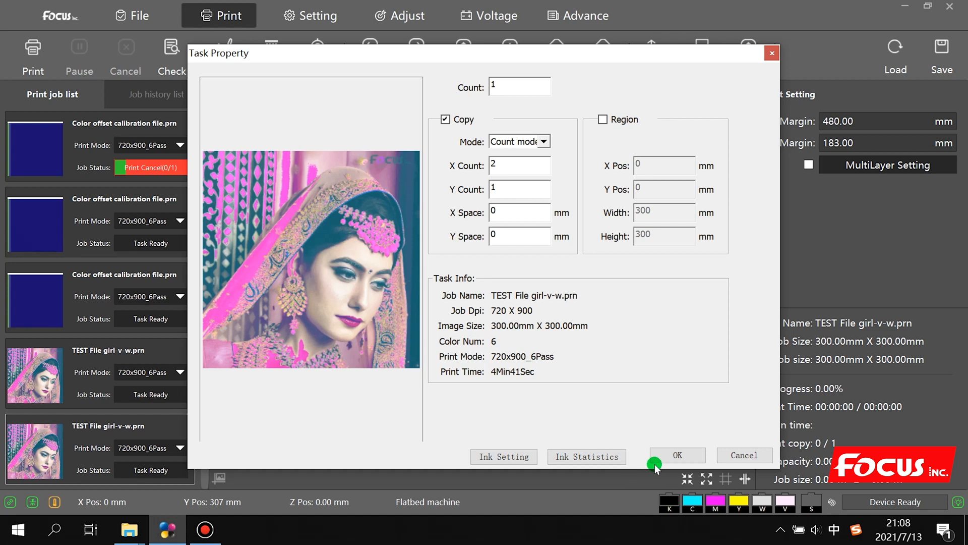
left_click(678, 455)
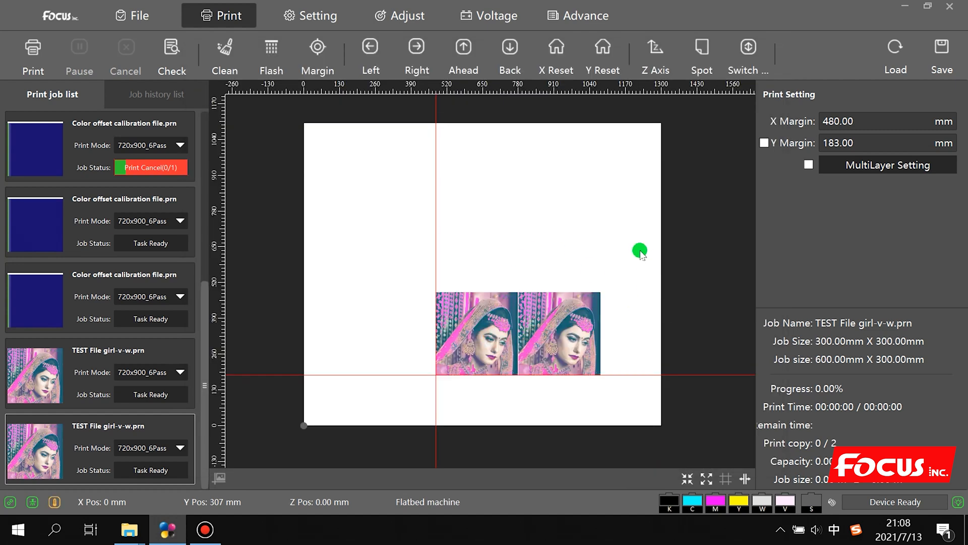
- Drag the image pair to a 43 mm X margin near lower-left and start printing
left_click_drag(640, 251, 368, 360)
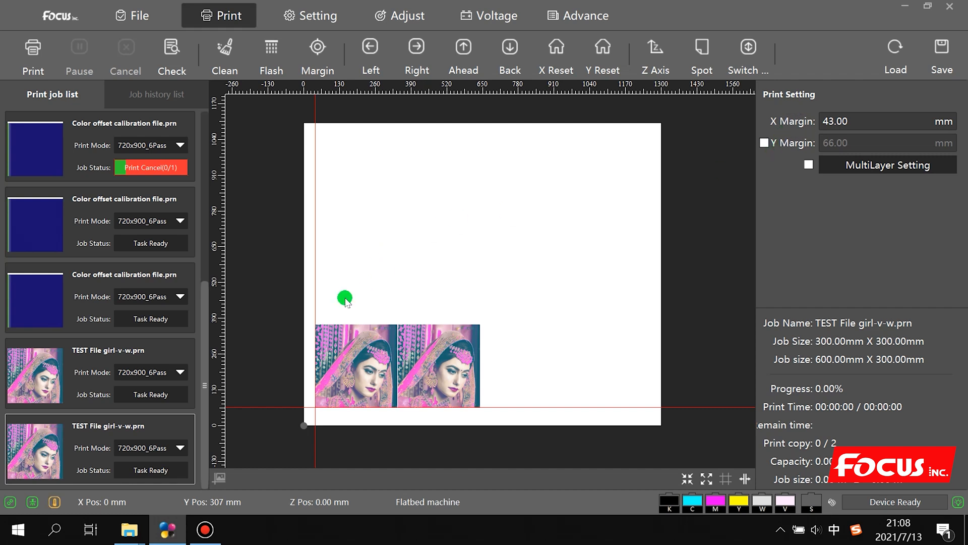
mouse_move(441, 353)
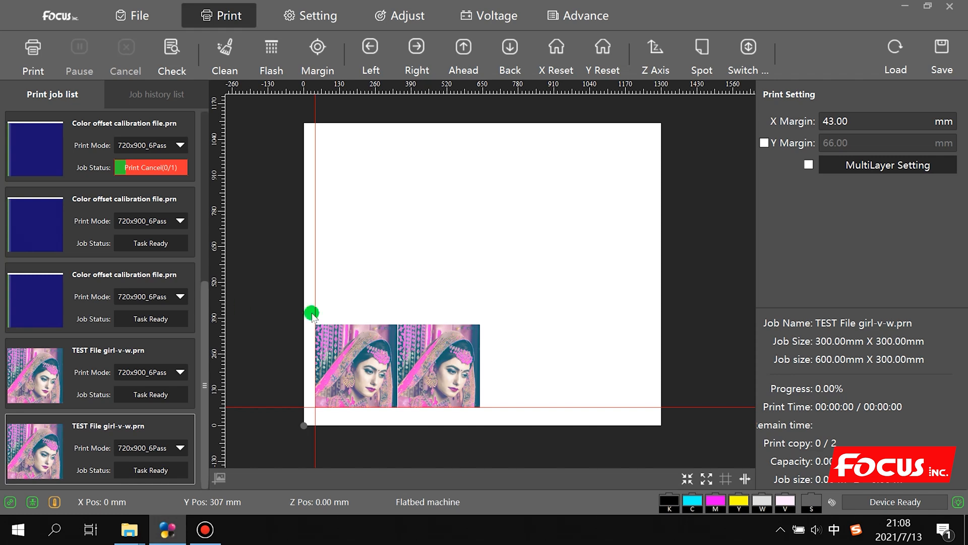
left_click(33, 48)
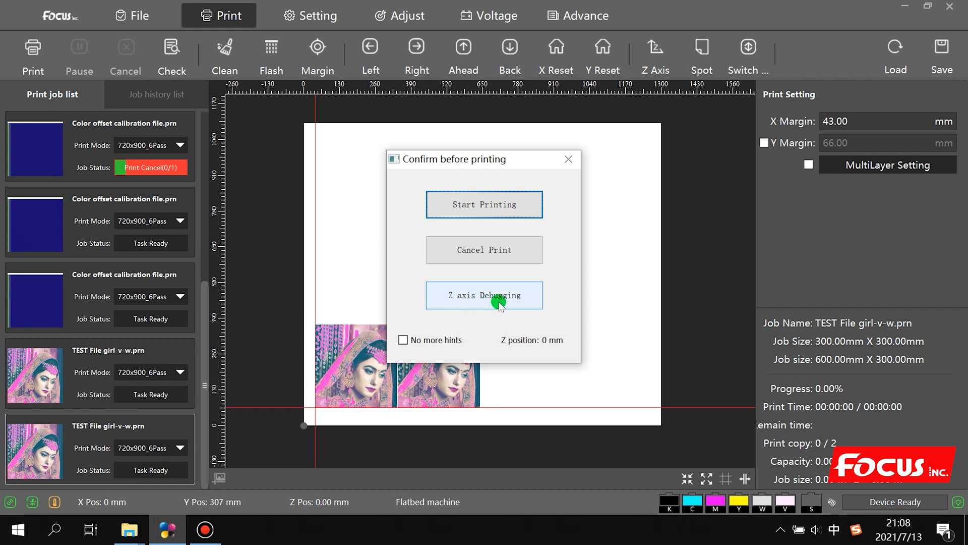
left_click(484, 295)
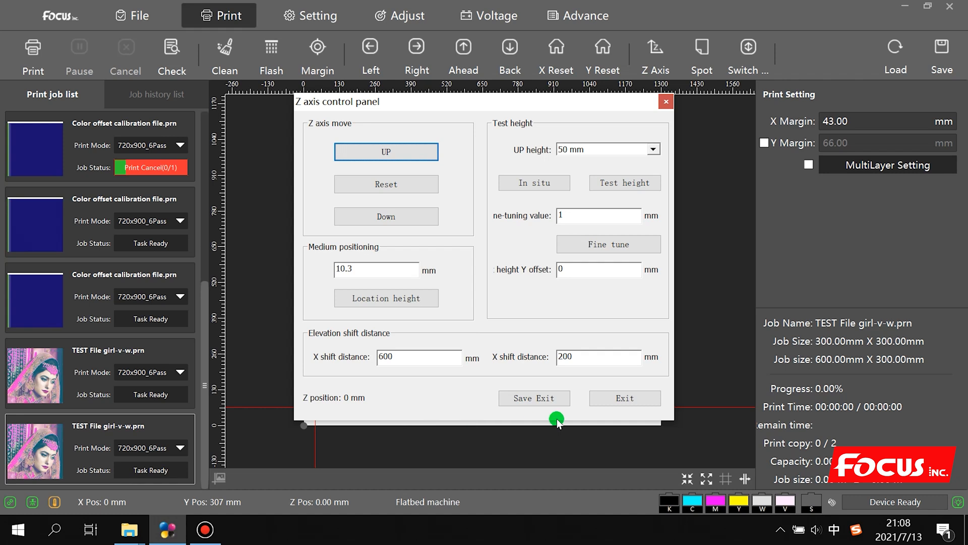
left_click(625, 398)
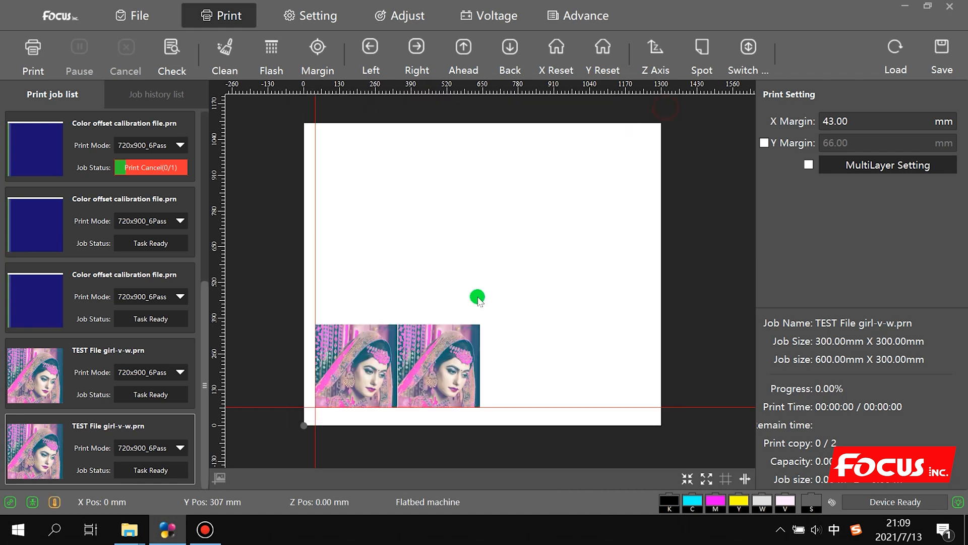
left_click(32, 47)
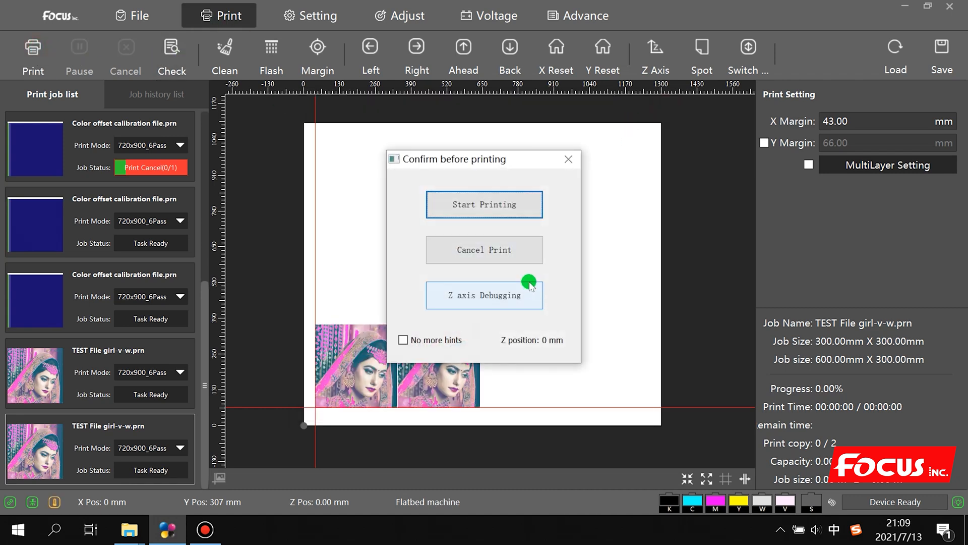
- Confirm and start printing the TEST File girl-v-w job with its two copies
left_click(484, 204)
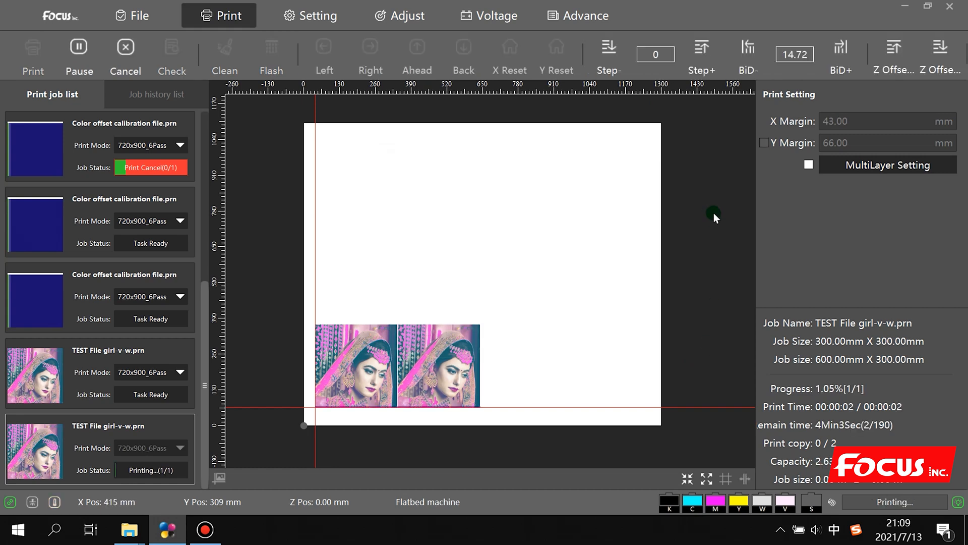
left_click(79, 47)
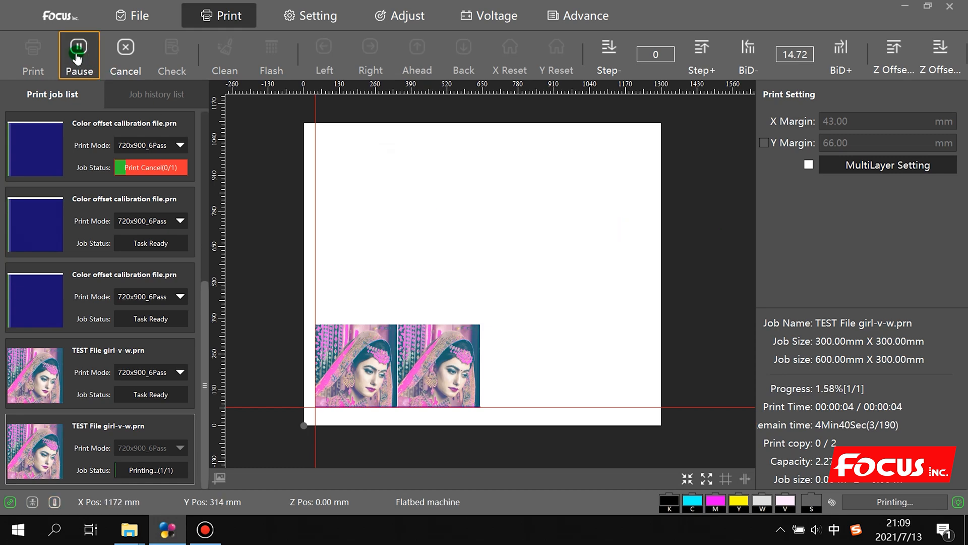